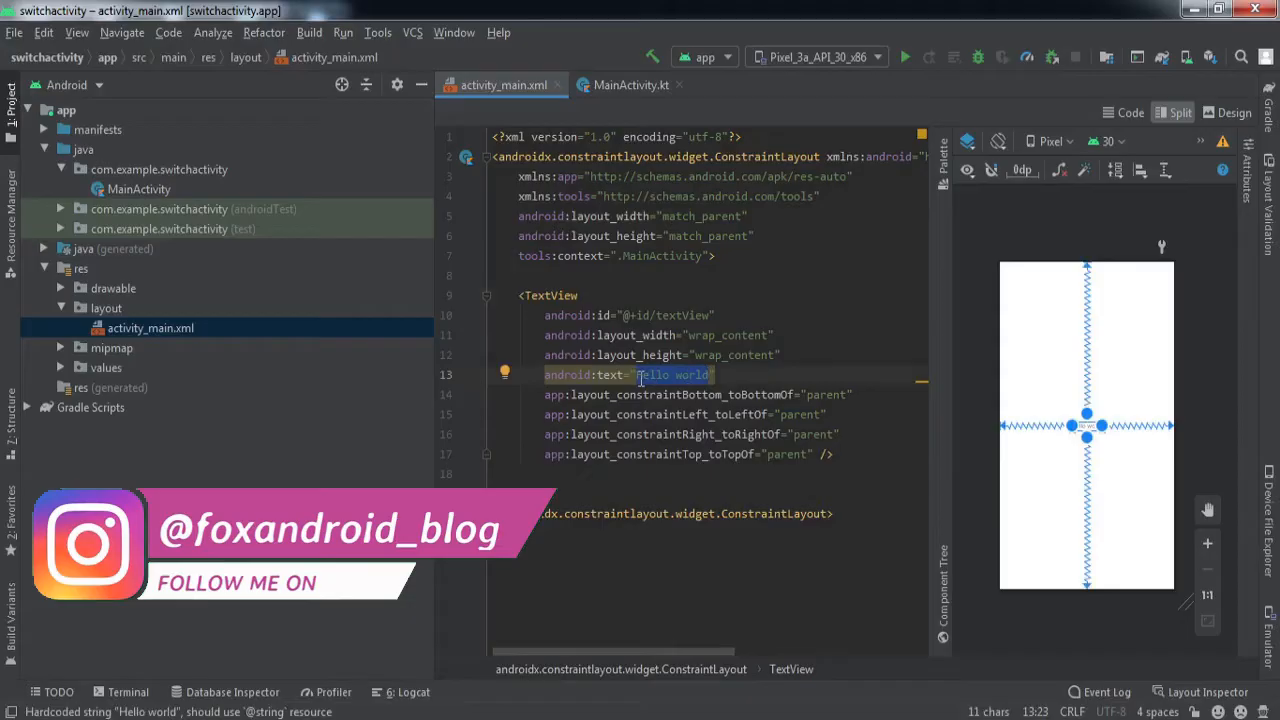
# Change the main layout TextView's text from 'Hello world' to 'Activity A'.
pyautogui.write('Activity')
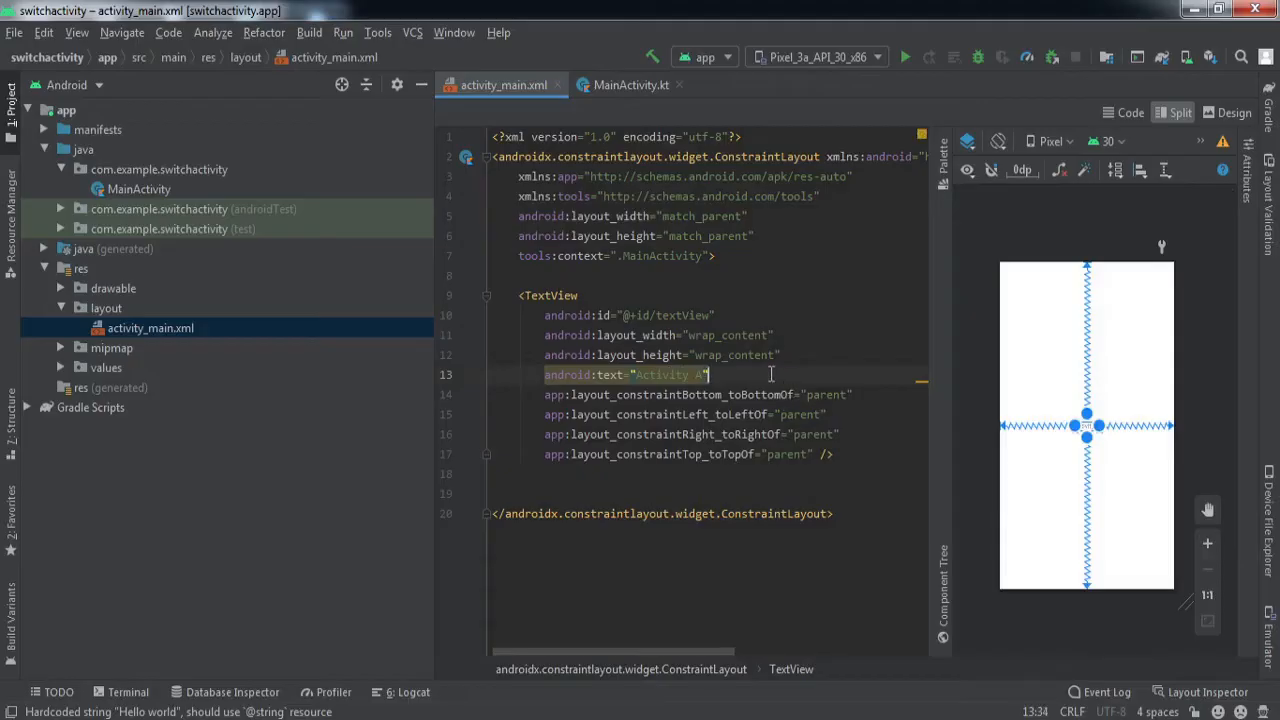
pyautogui.write('textSize="40sp')
pyautogui.write('<Bu')
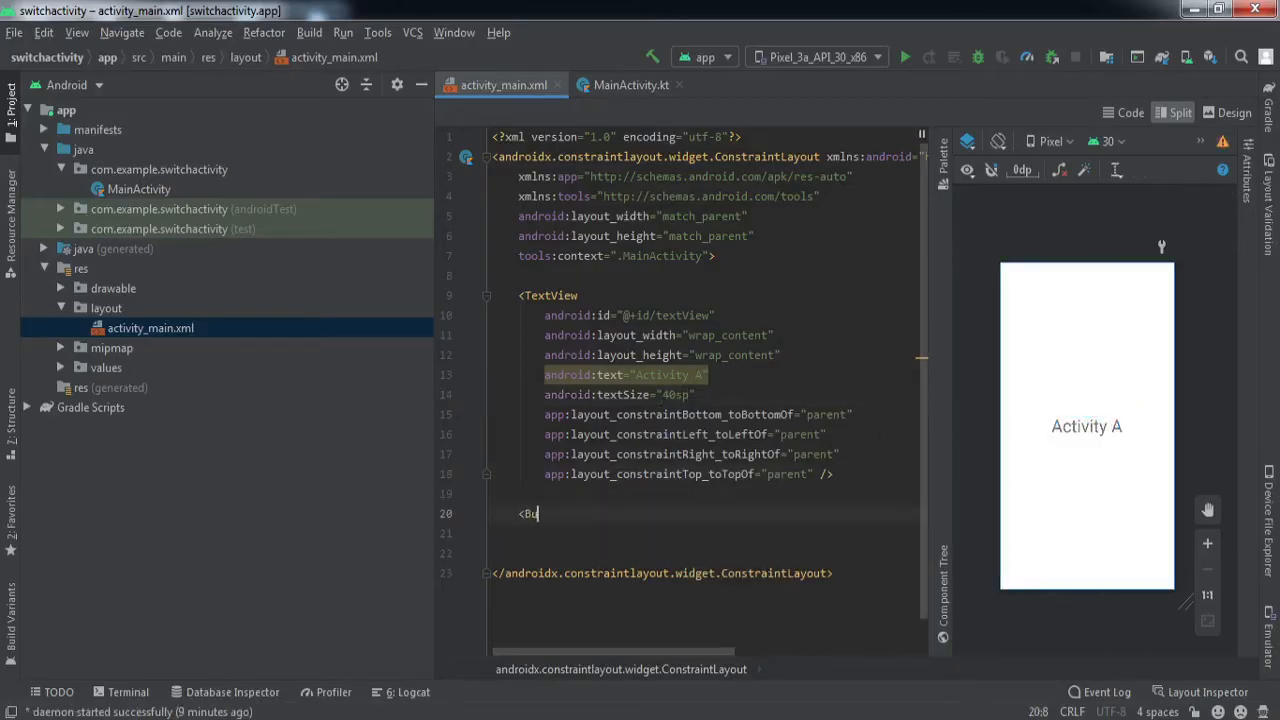
# Set the label to 40sp and add a 'Second Activity' button with id second_act_btn and parent constraints.
pyautogui.write('t')
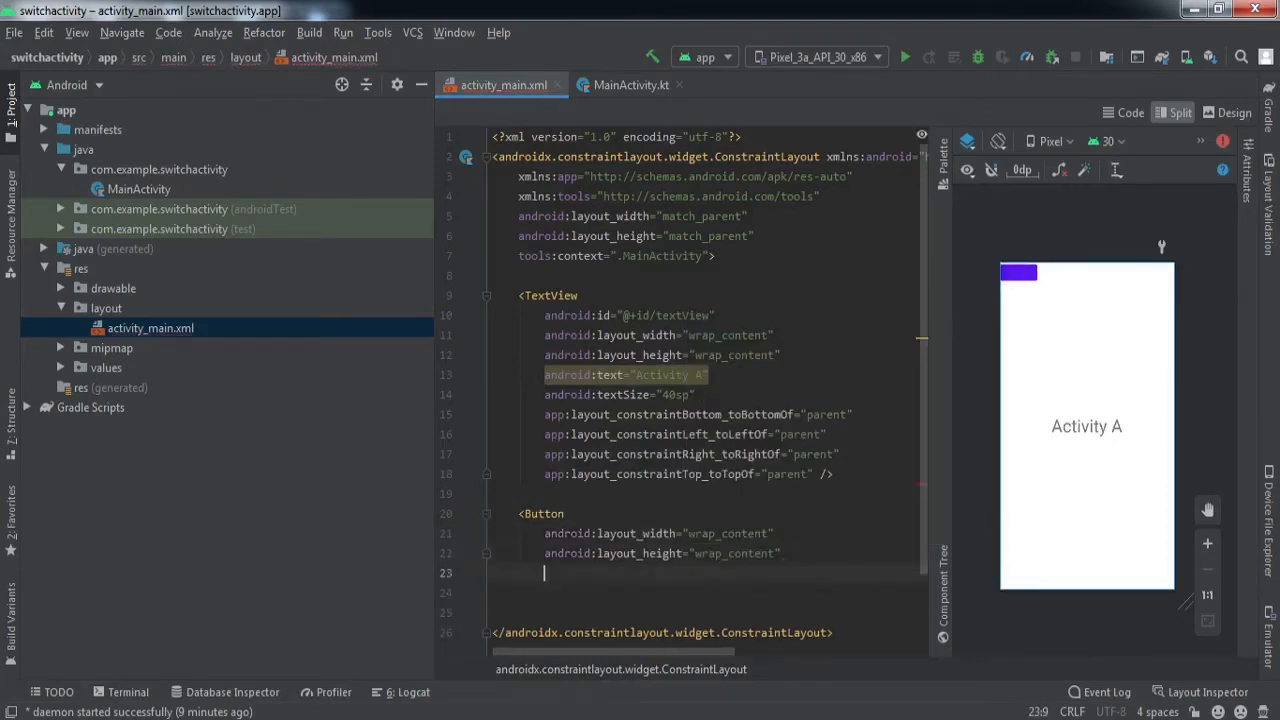
pyautogui.write('id')
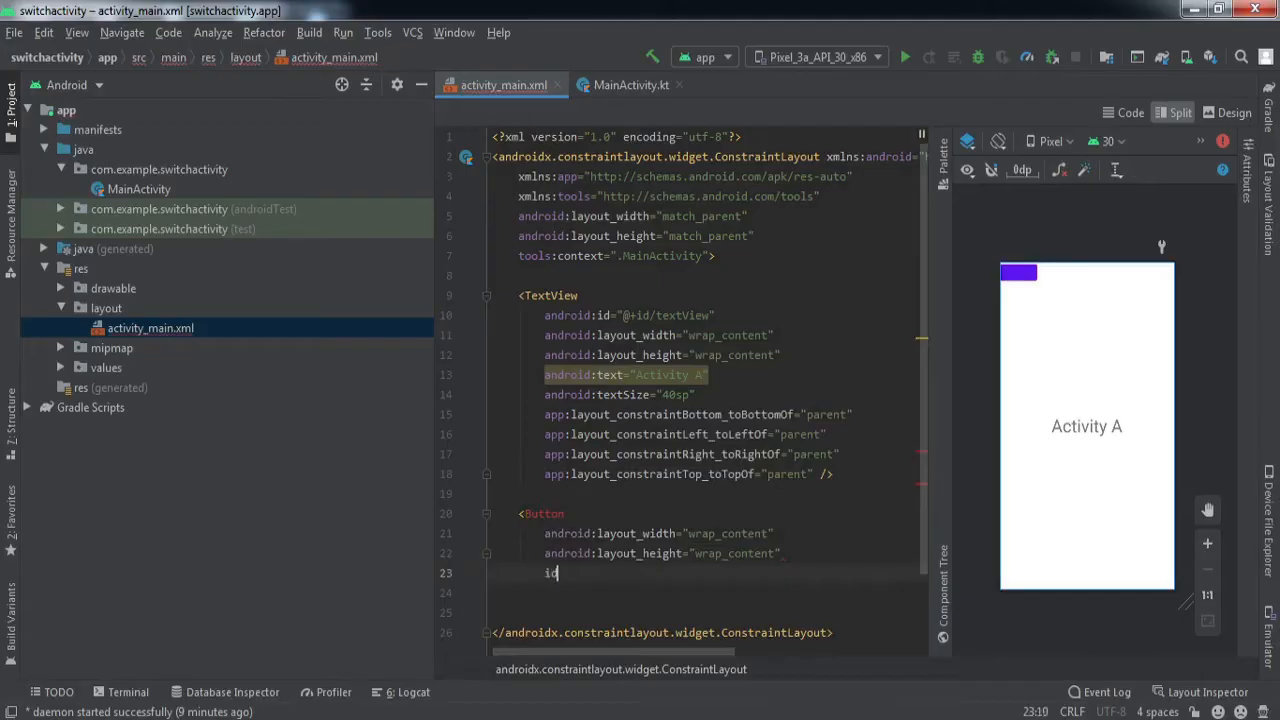
pyautogui.write('android:id="@+id/second_act_btn')
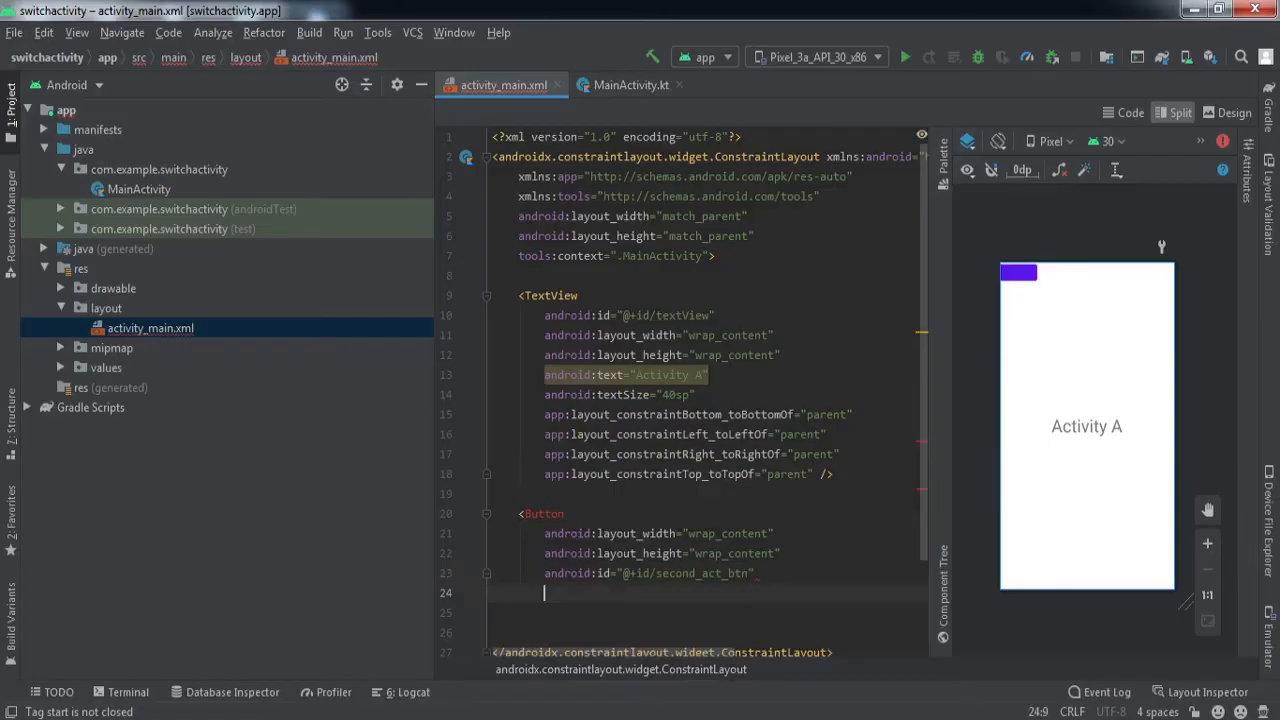
pyautogui.write('text="Second Activity"')
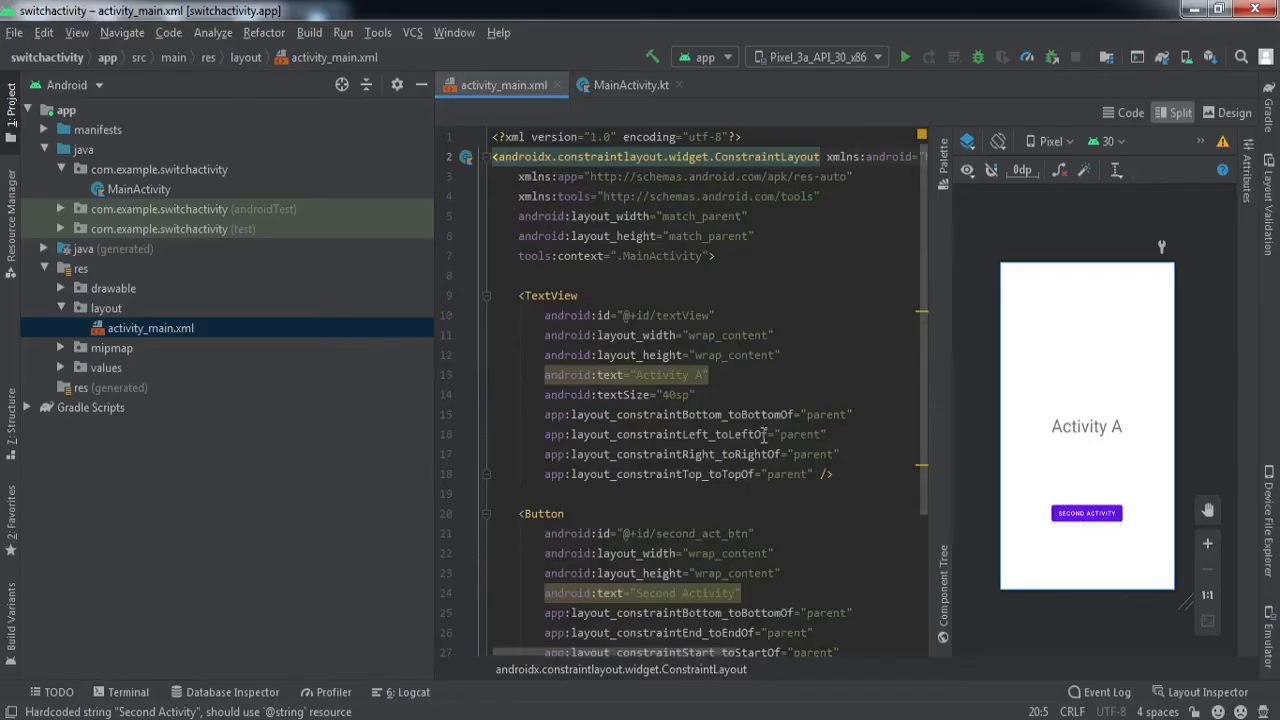
pyautogui.scroll(-3)
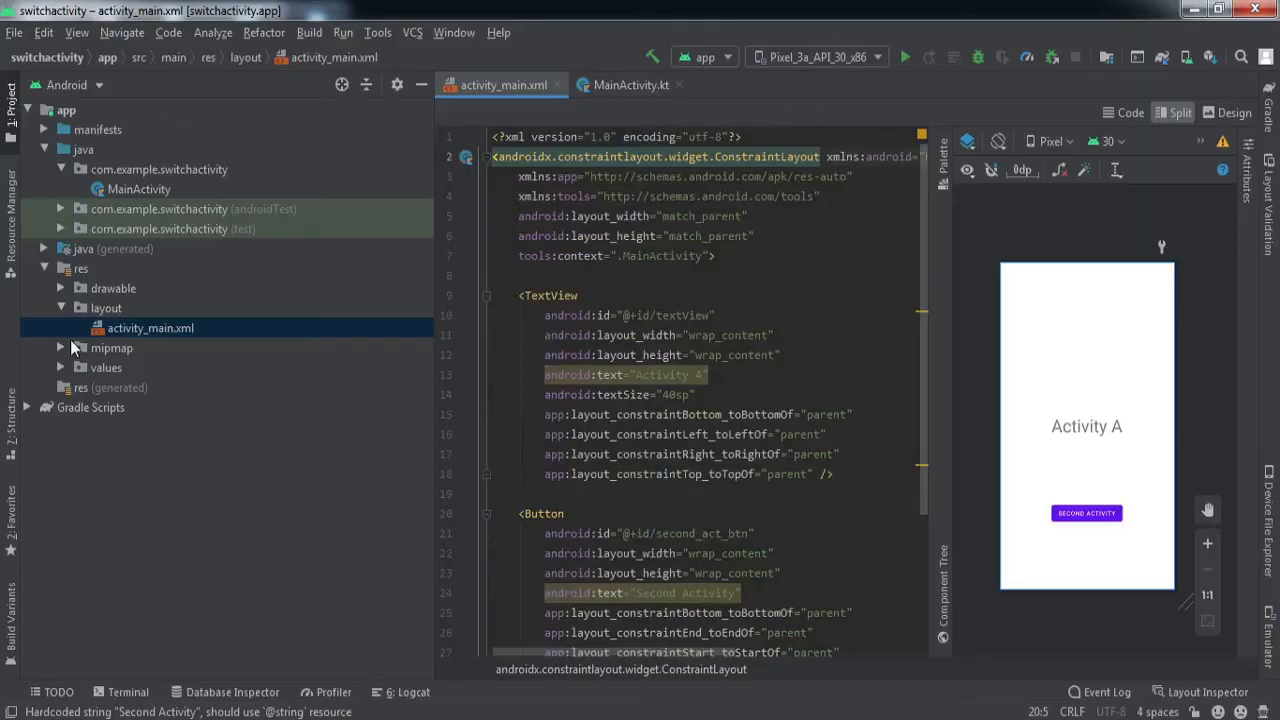
# Add an Empty Activity named SecondActivity to the app module.
pyautogui.click(65, 110)
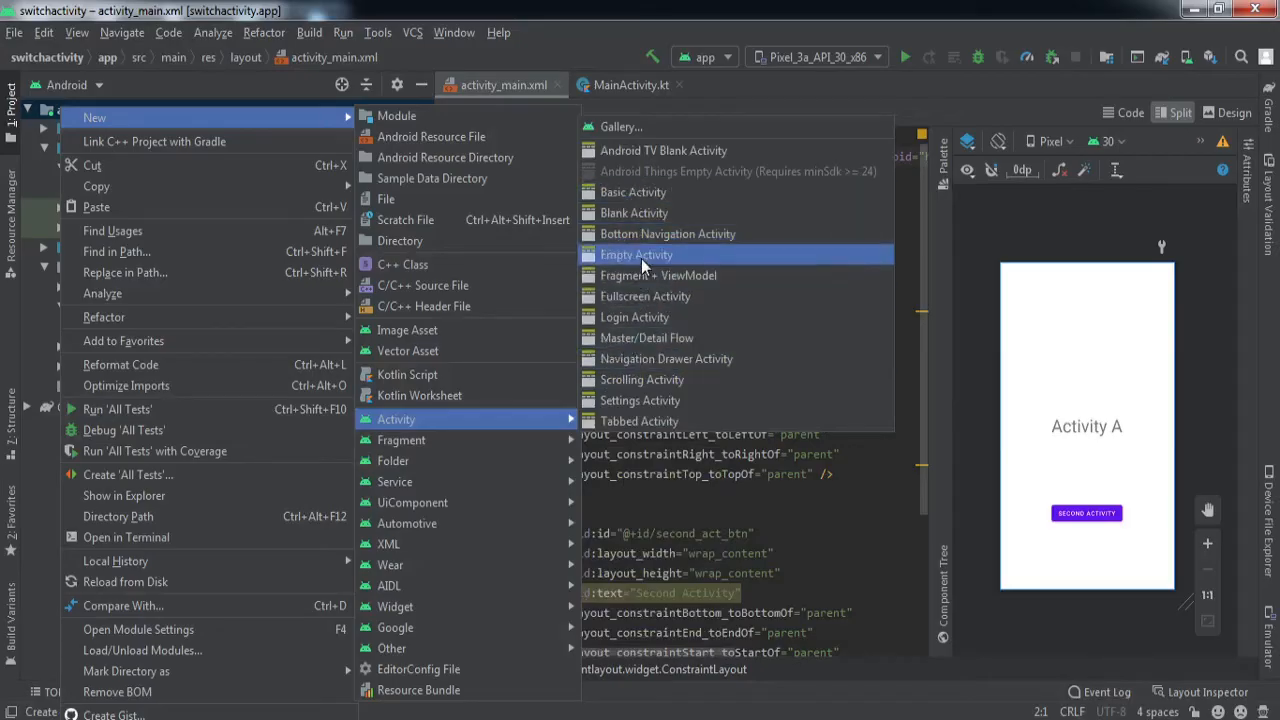
pyautogui.click(636, 254)
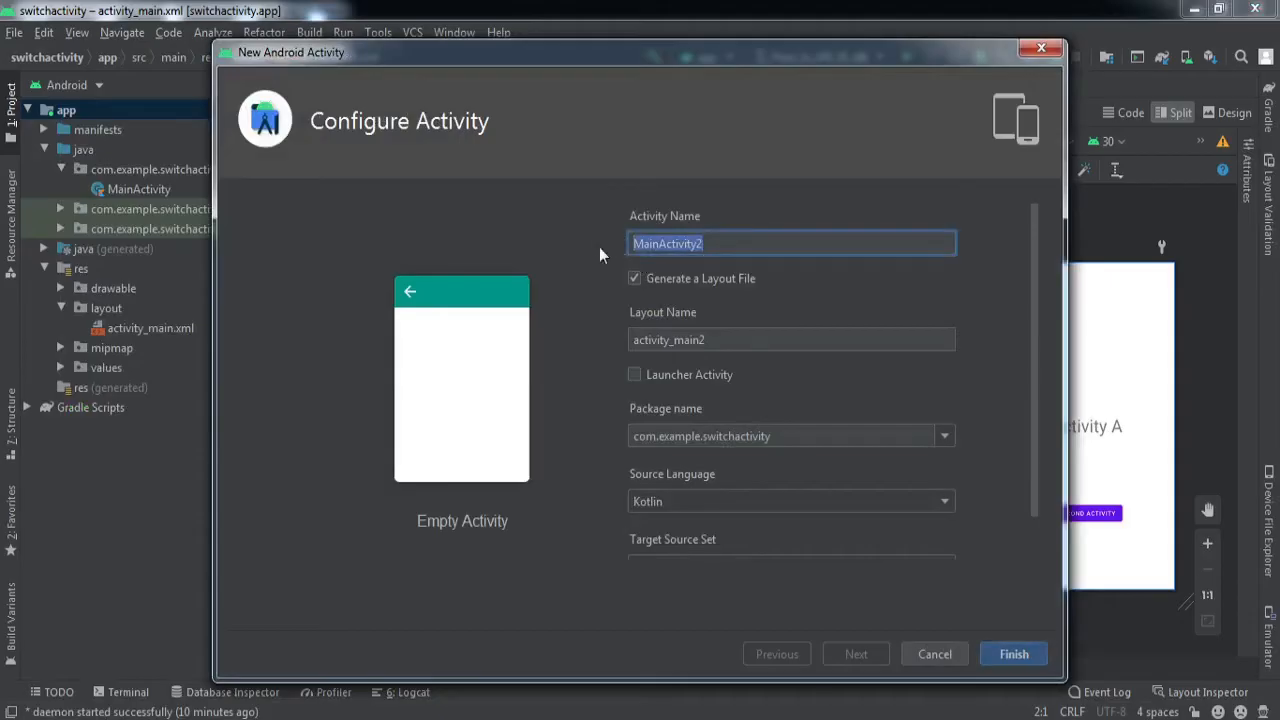
pyautogui.write('SecondA')
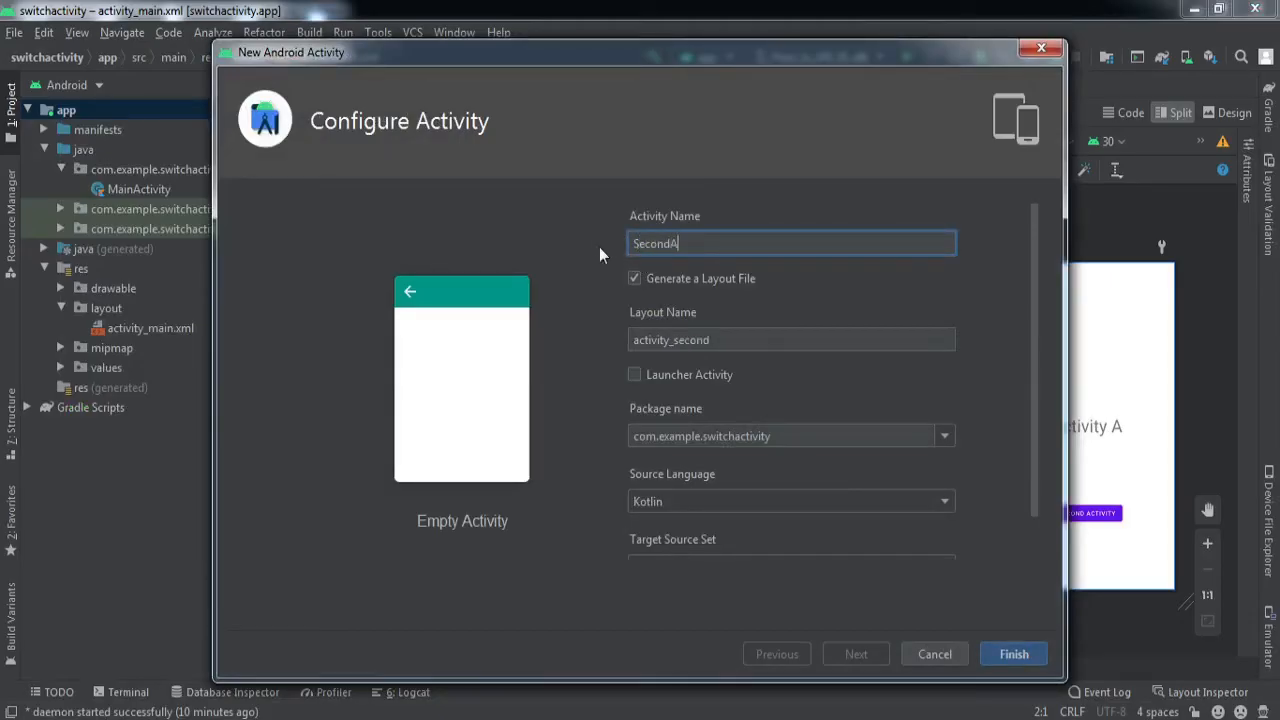
pyautogui.write('cto')
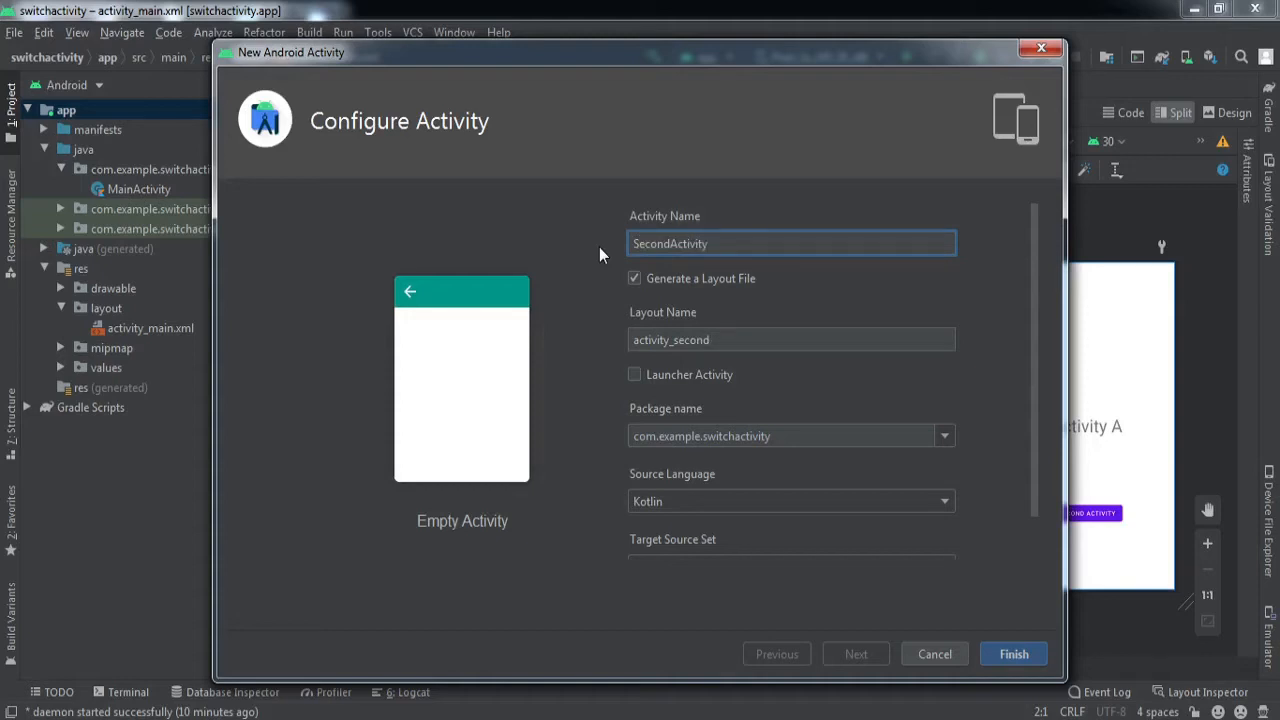
pyautogui.click(1013, 653)
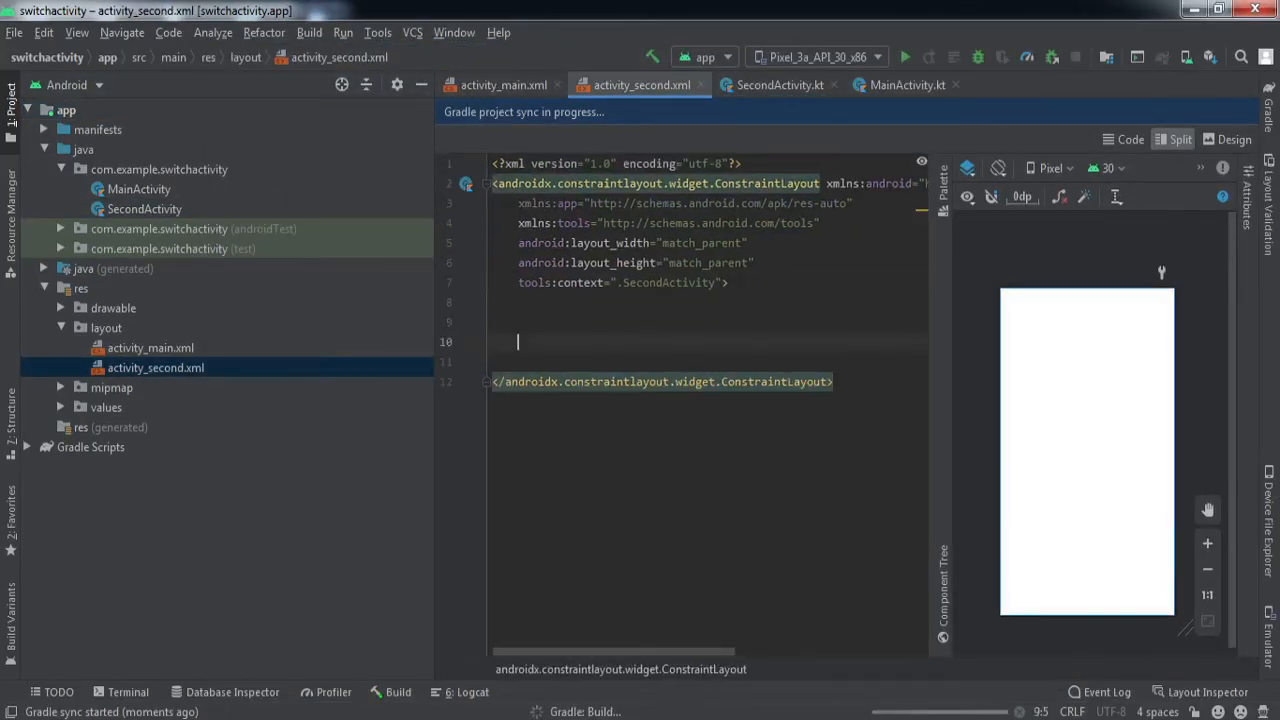
# Add a wrap_content TextView reading 'Activity B' at 40sp to activity_second.xml.
pyautogui.write('<TextVie')
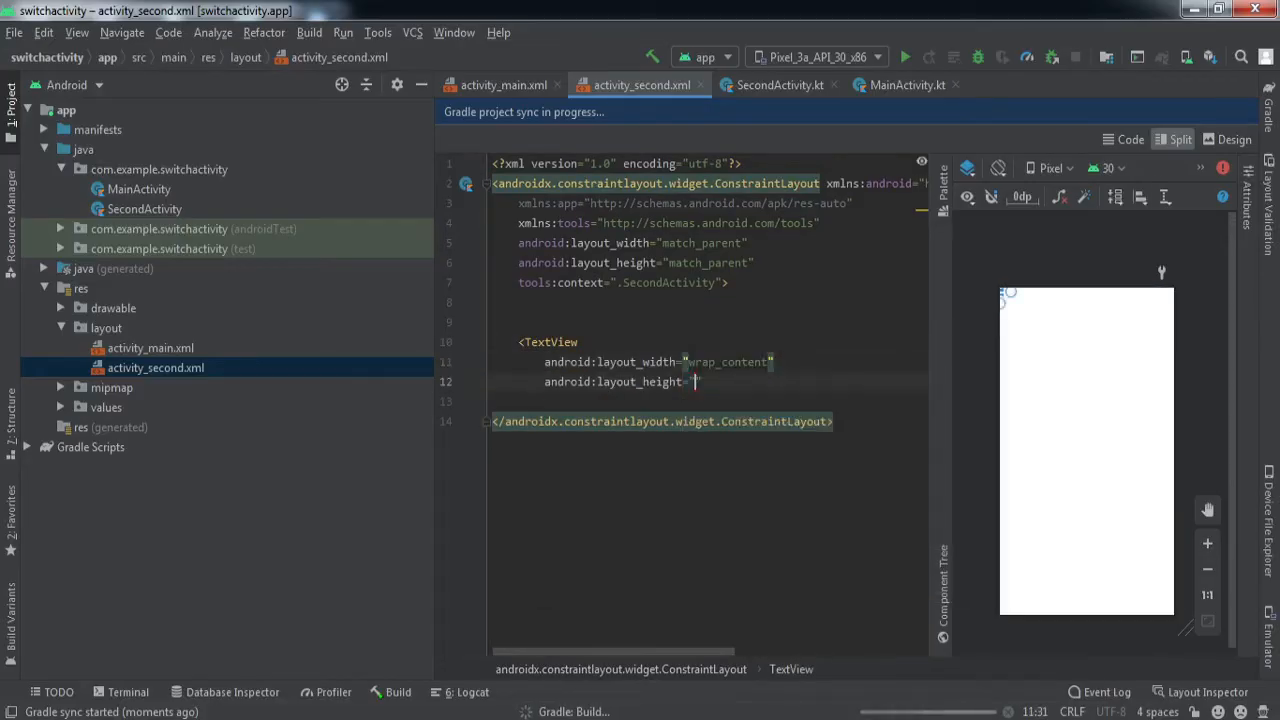
pyautogui.write('wrap_content"')
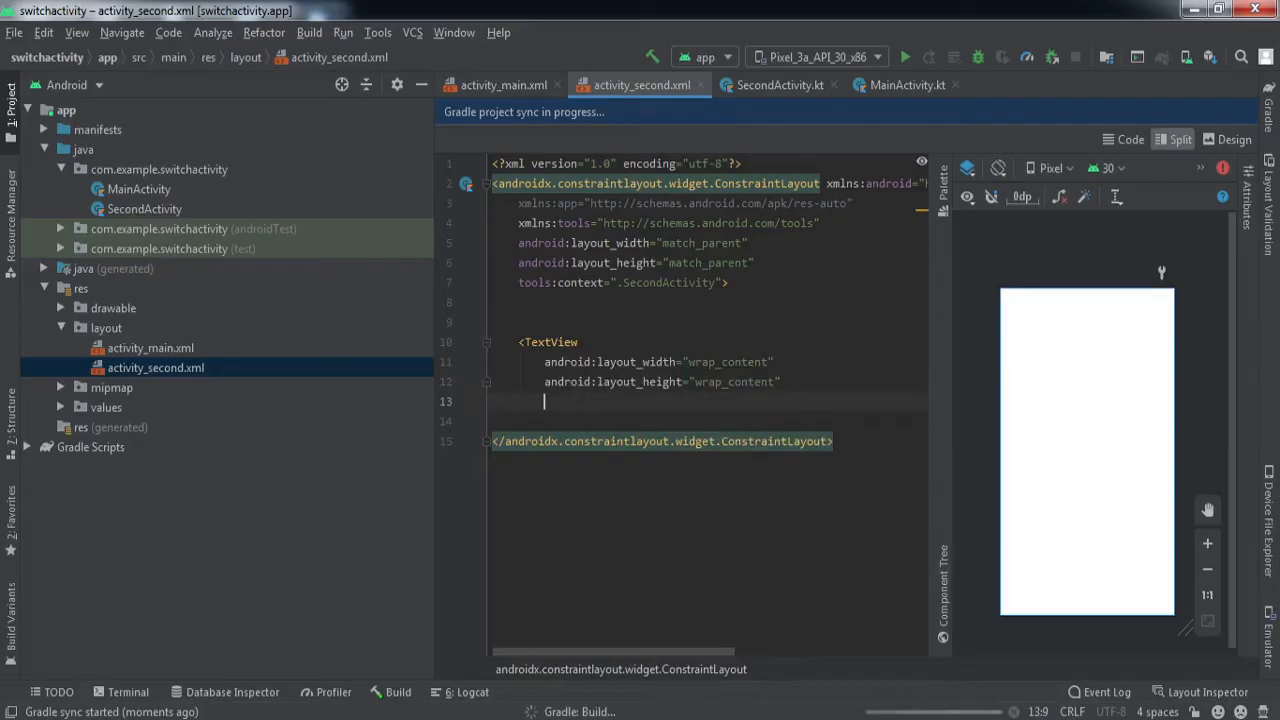
pyautogui.write('android:text="ad"')
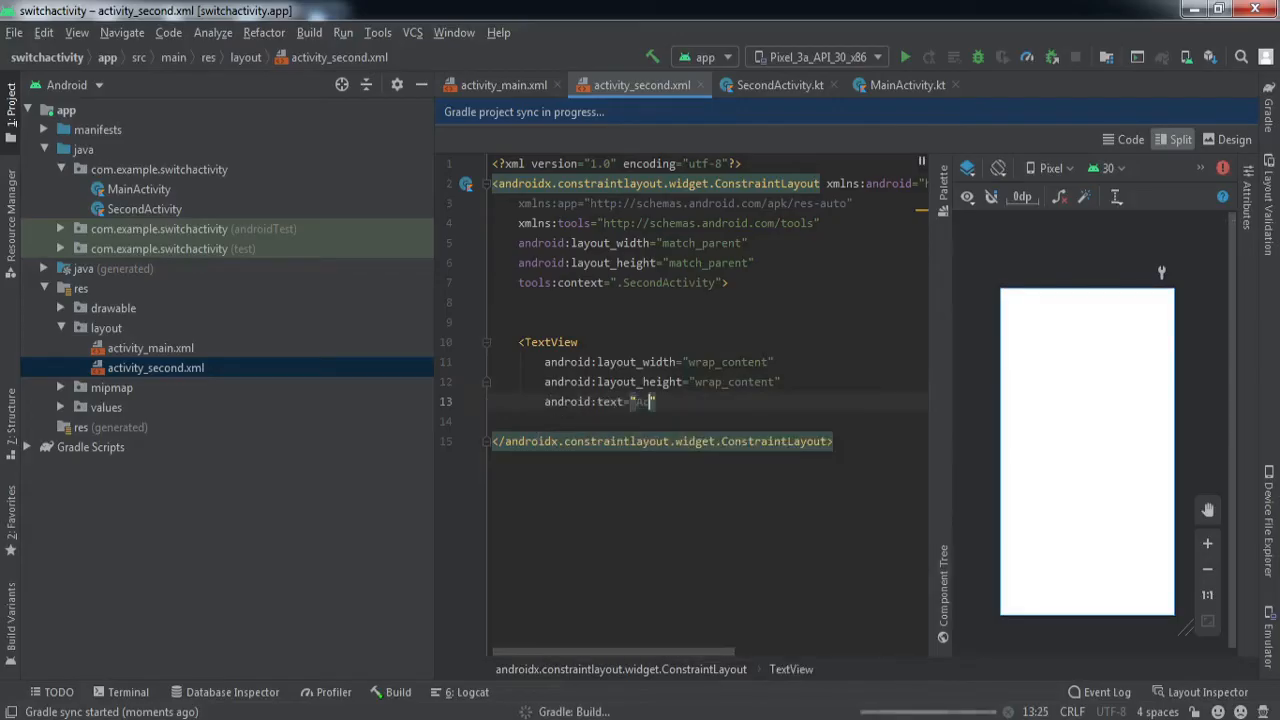
pyautogui.write('Activity B')
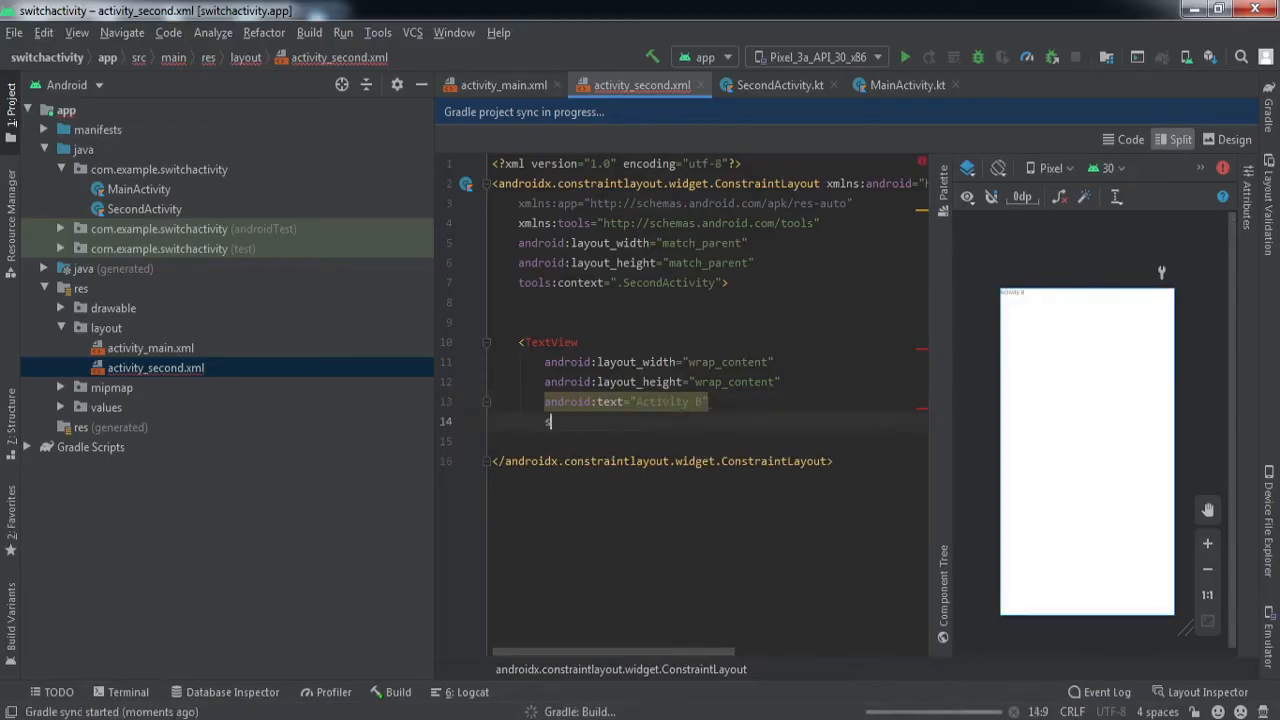
pyautogui.write('android:textSize="')
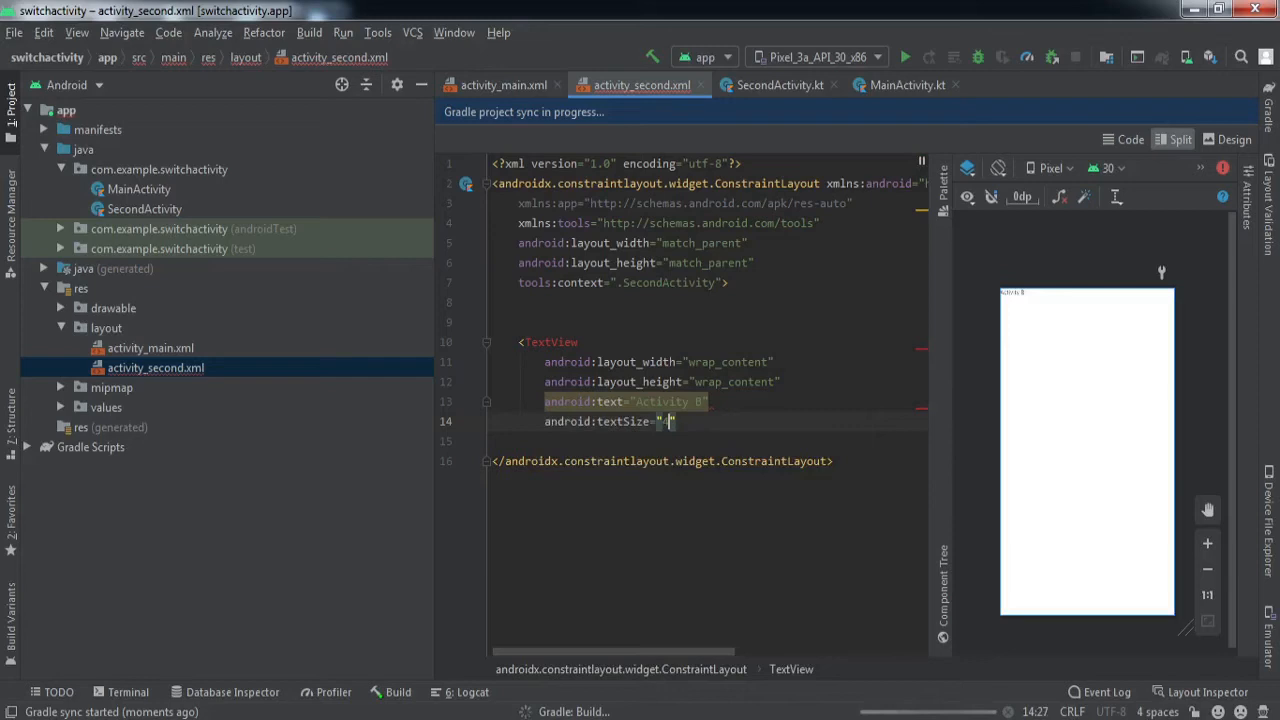
pyautogui.write('40sp')
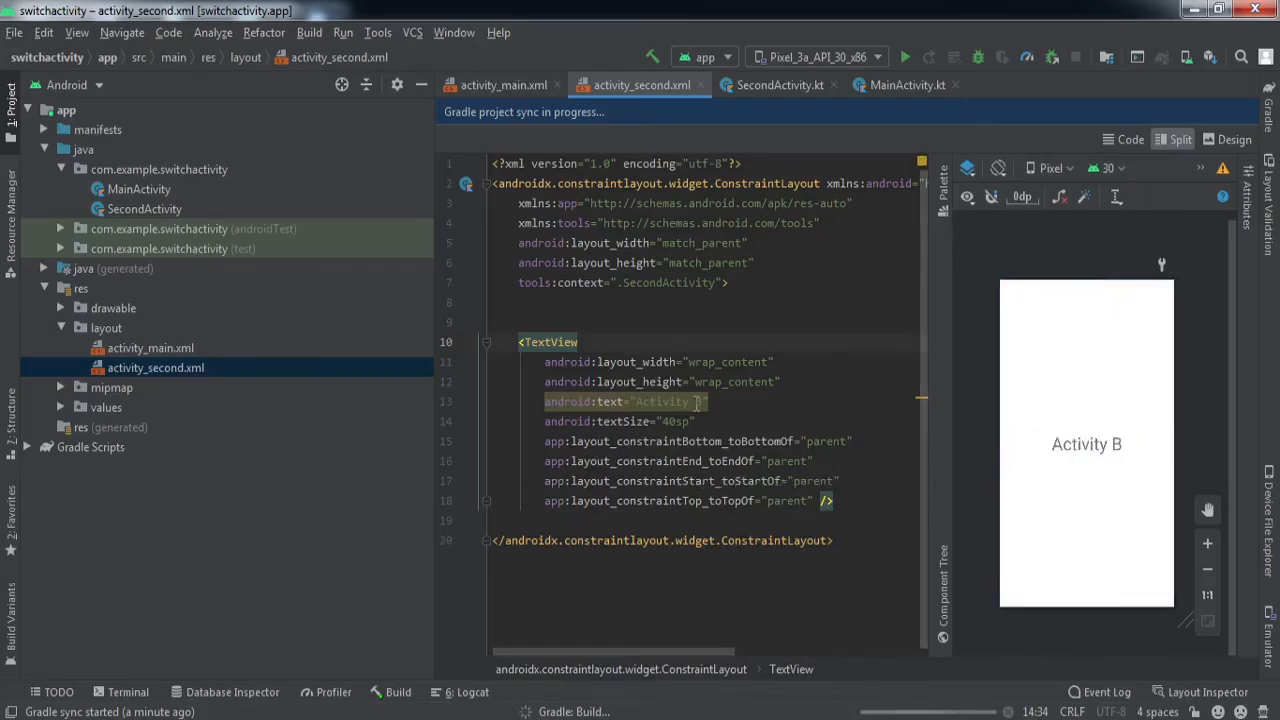
# Switch to the MainActivity.kt editor tab.
pyautogui.click(139, 189)
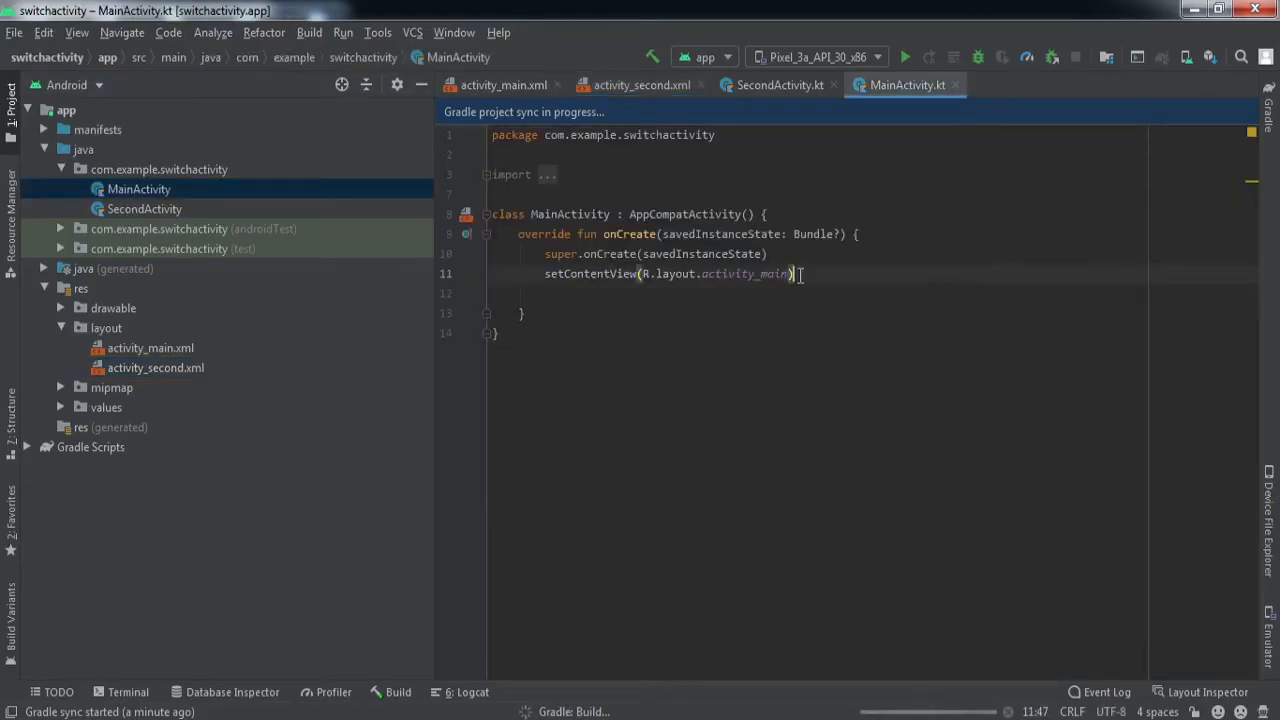
# In onCreate, declare secondActbutton = findViewById<Button>(R.id.second_act_btn) and begin its click listener.
pyautogui.press('enter')
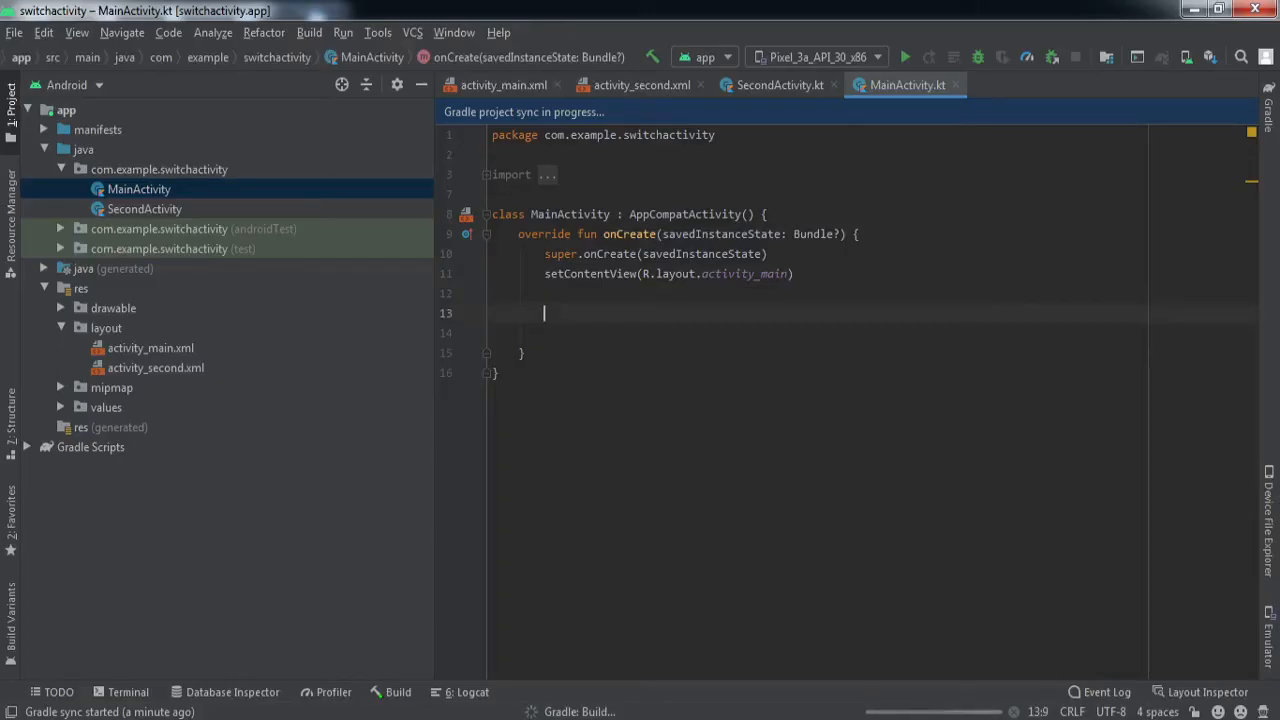
pyautogui.write('val')
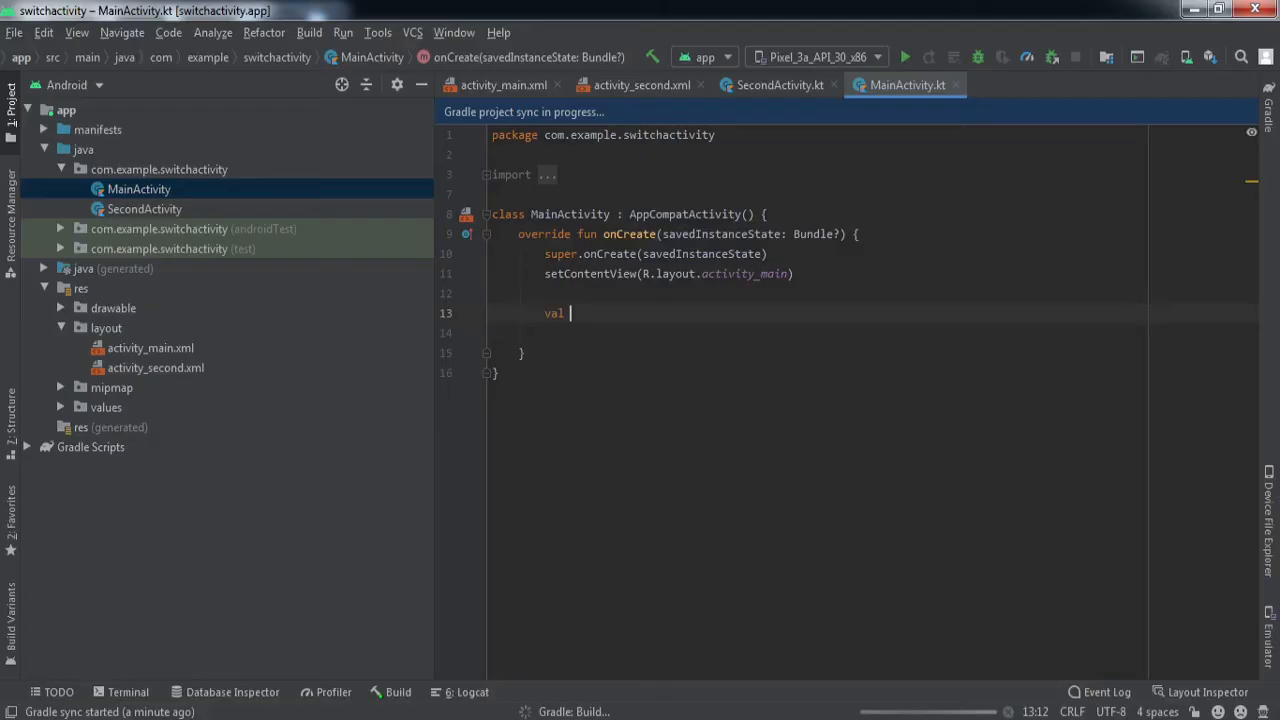
pyautogui.write('sec')
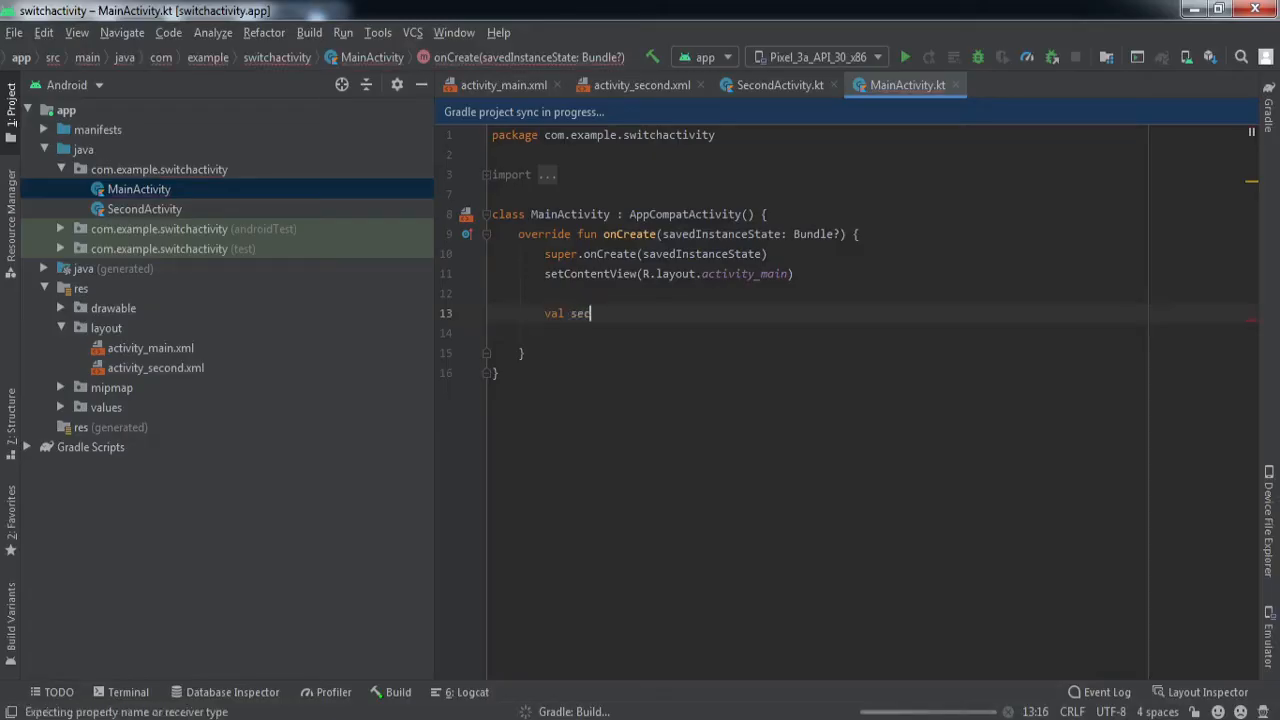
pyautogui.write('ond')
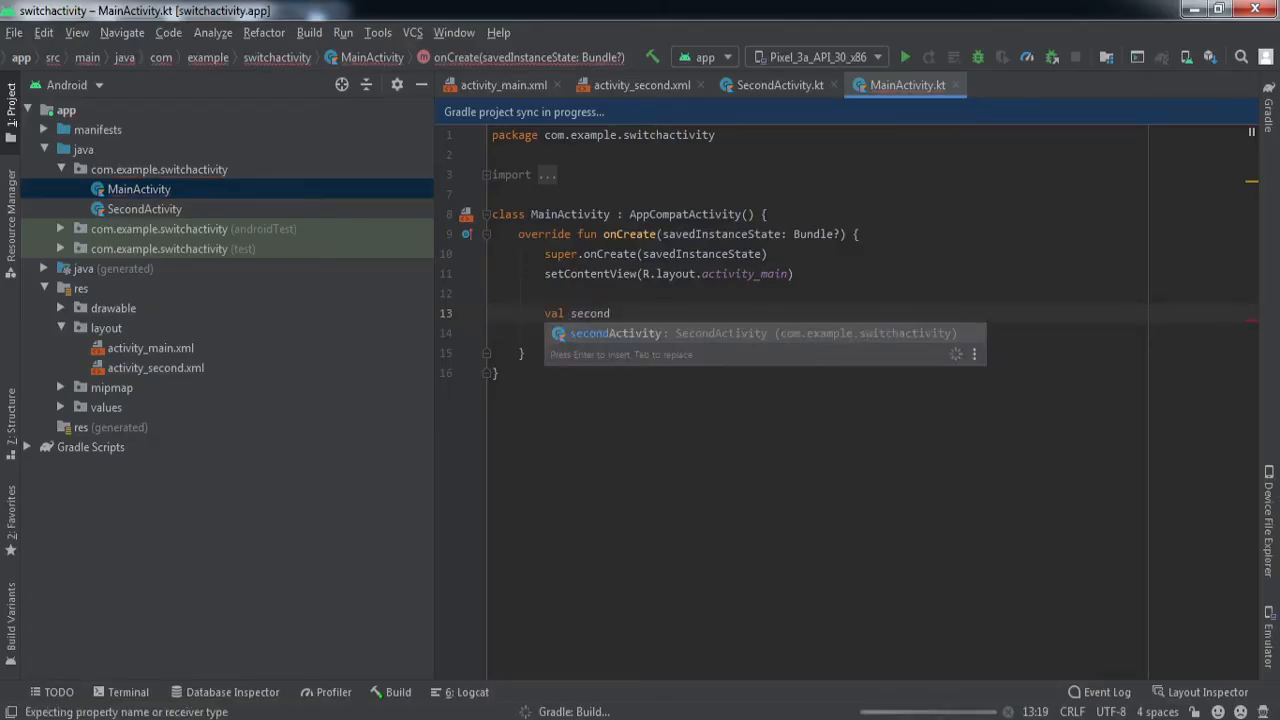
pyautogui.write('Actbutton = find')
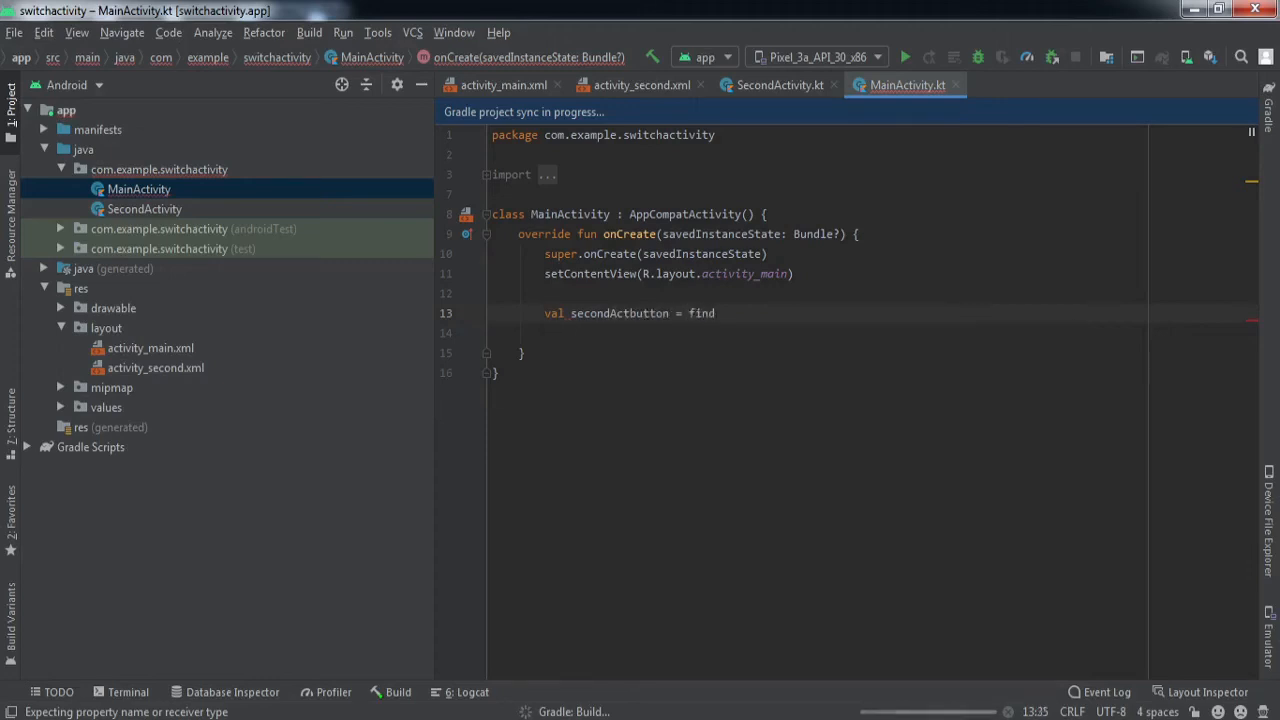
pyautogui.write('ViewById<>()')
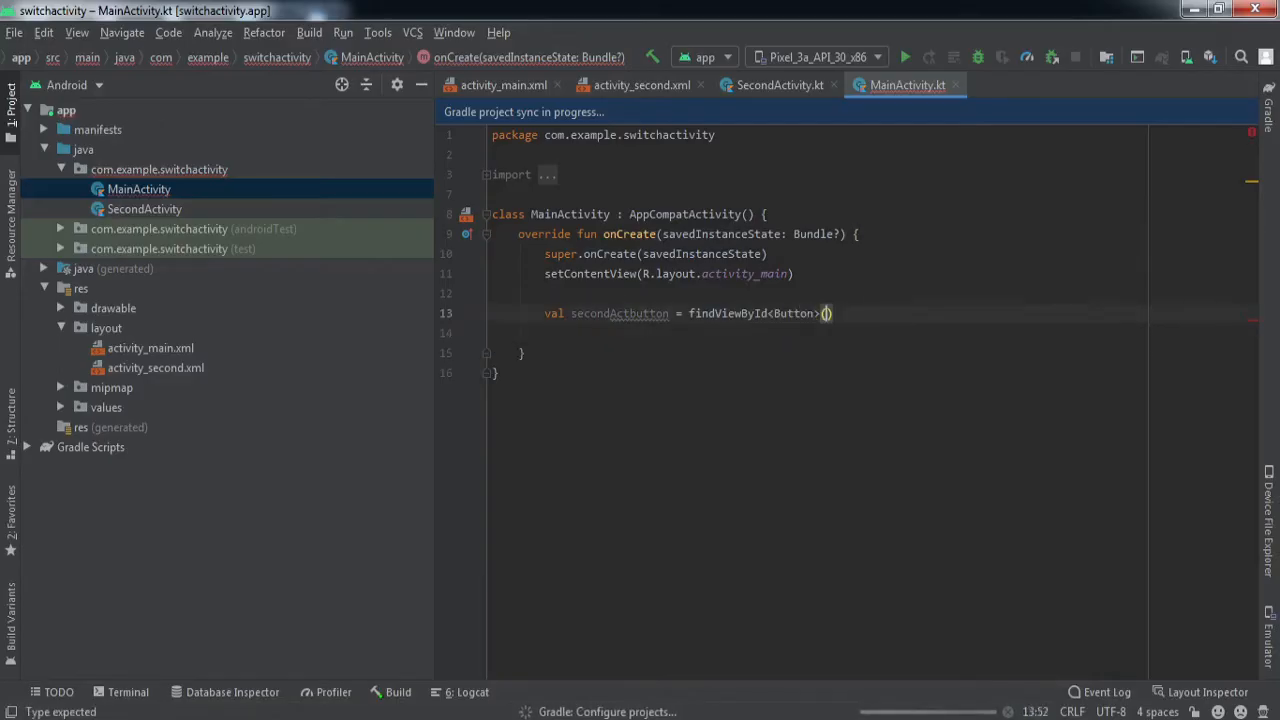
pyautogui.write('R.id.')
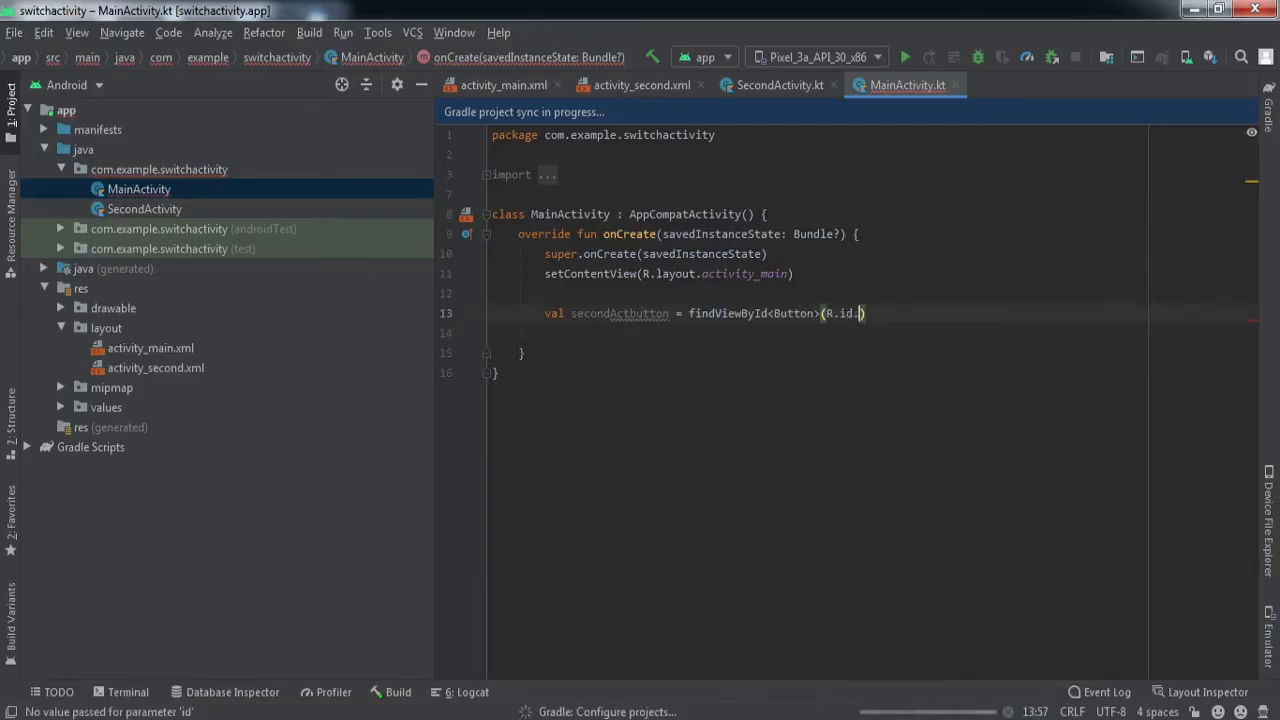
pyautogui.write('second_act_btn)')
pyautogui.click(844, 333)
pyautogui.write('secondActbutton.setOnClickListener {')
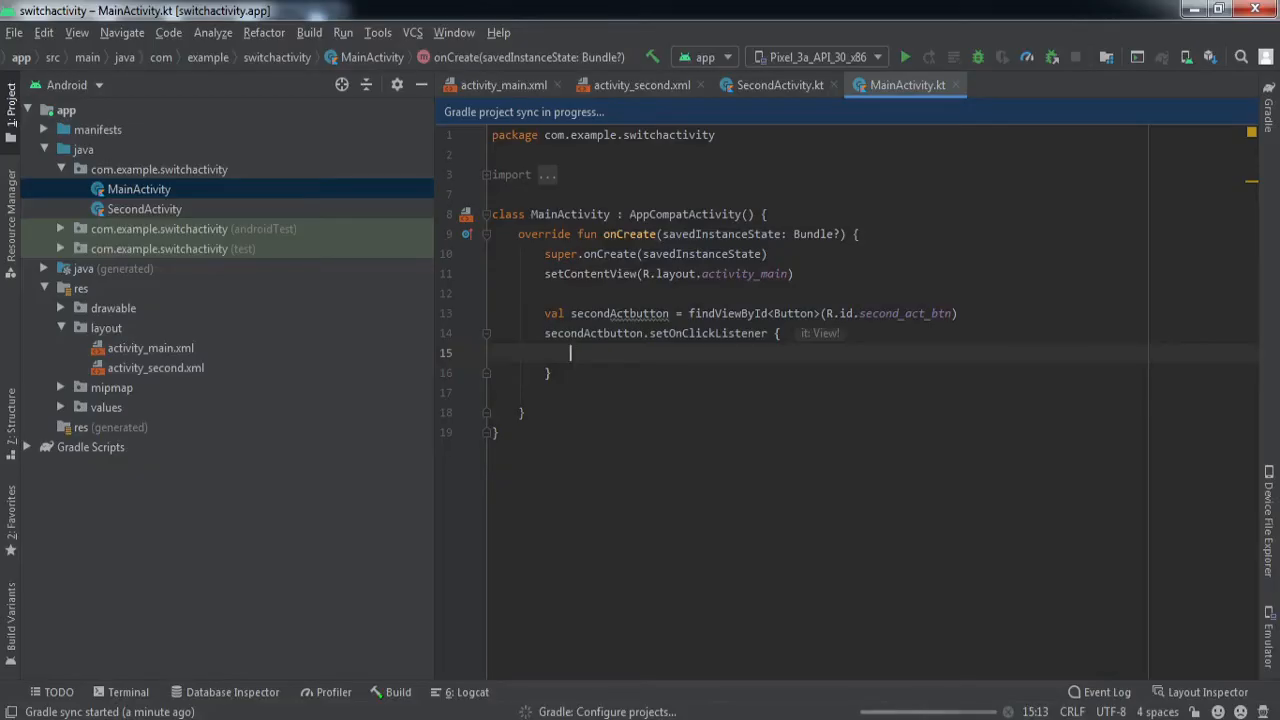
# Inside the listener, create val Intent = Intent(this, SecondActivity::class.java).
pyautogui.write('val')
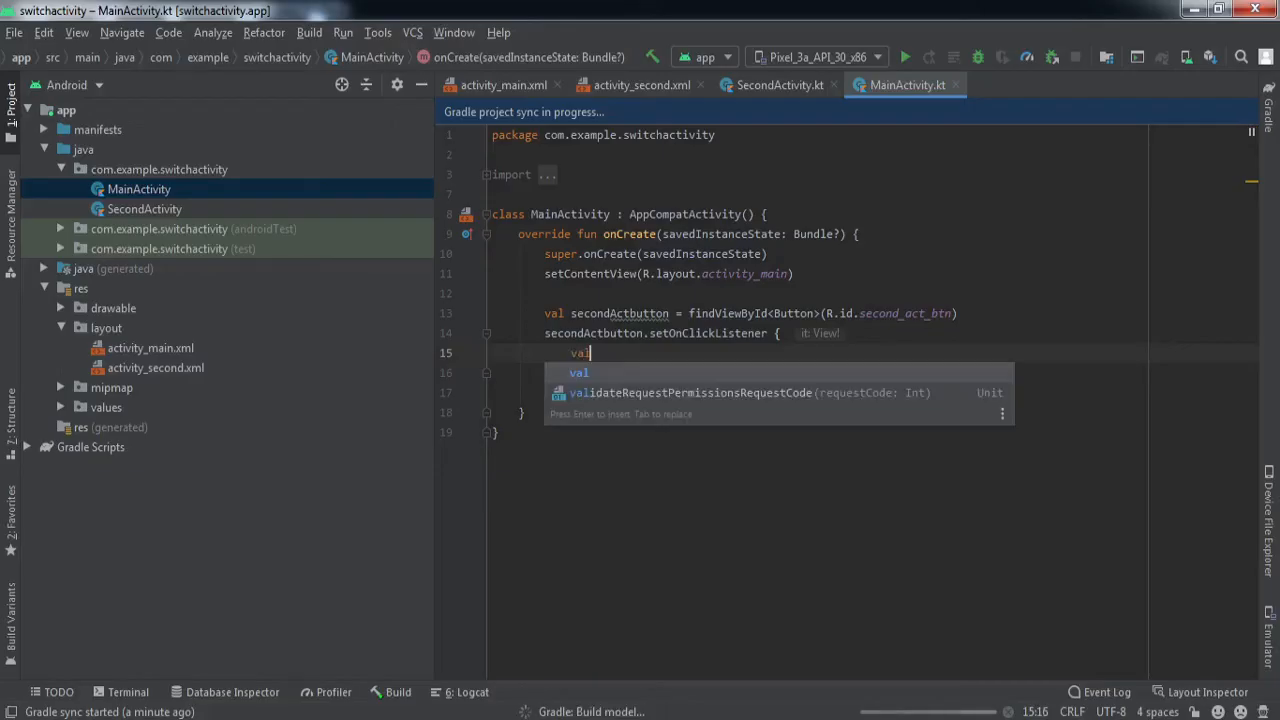
pyautogui.write('Intent =')
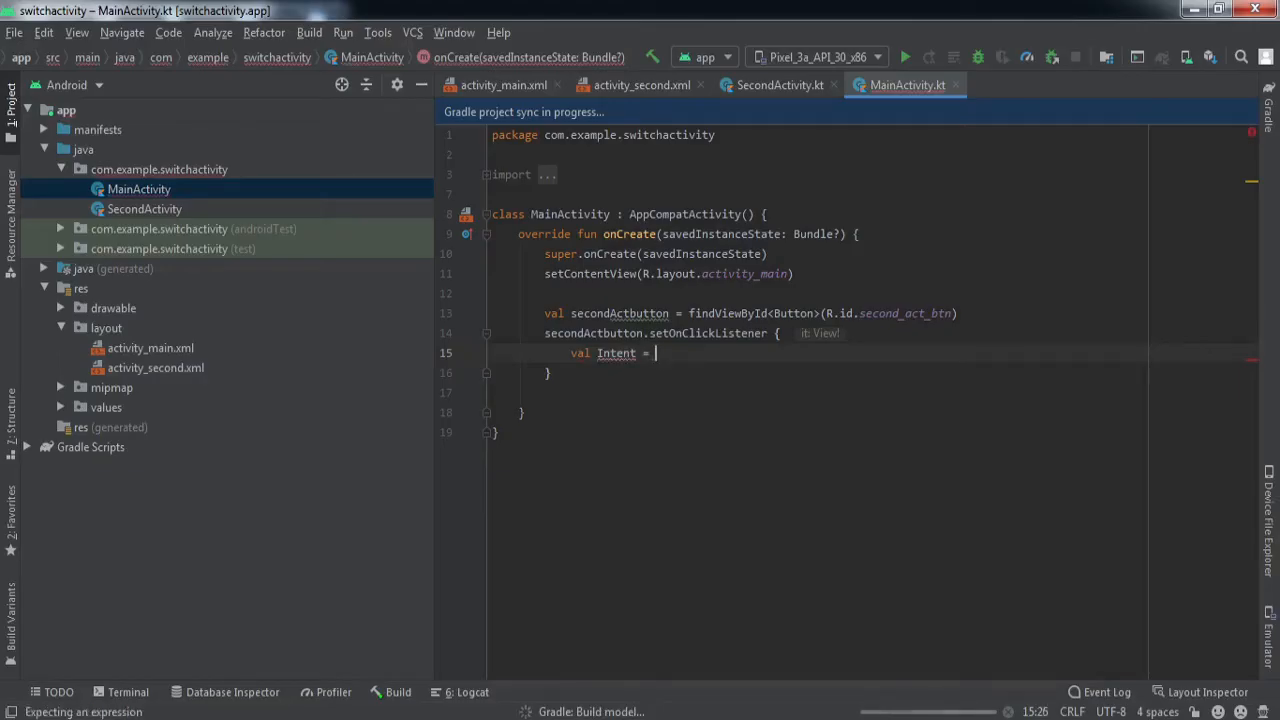
pyautogui.write('Intent')
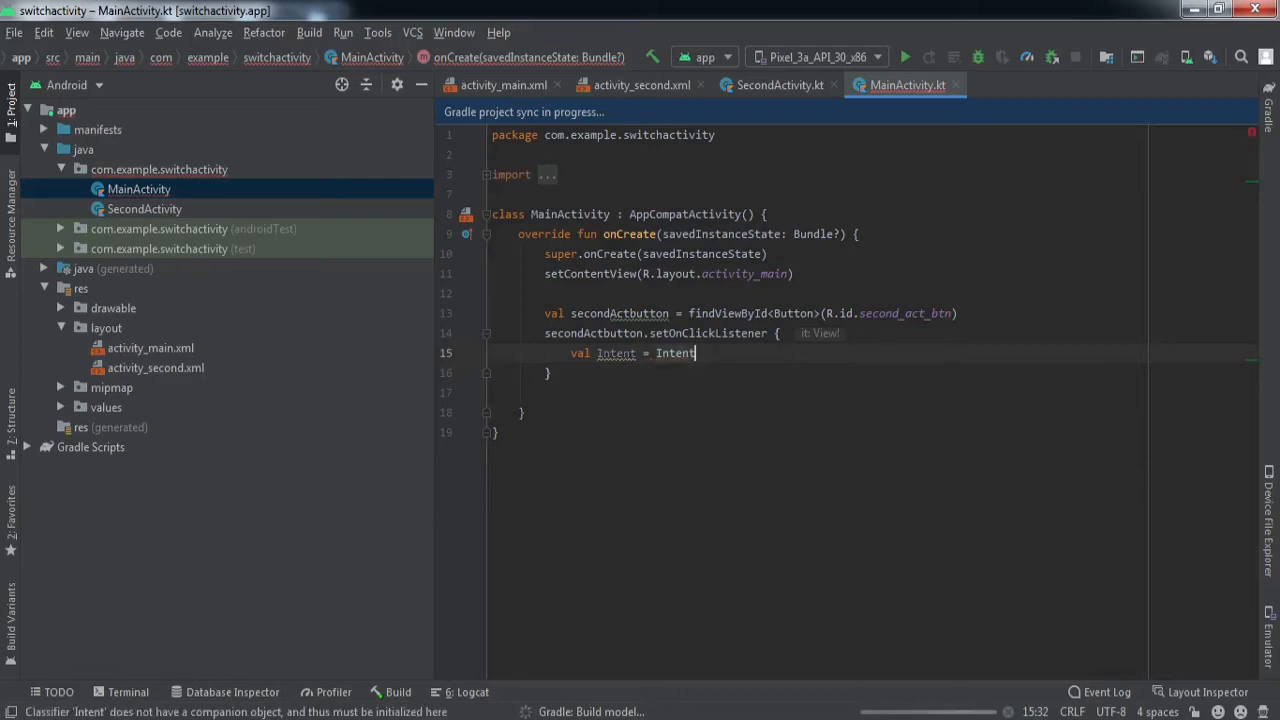
pyautogui.write('()')
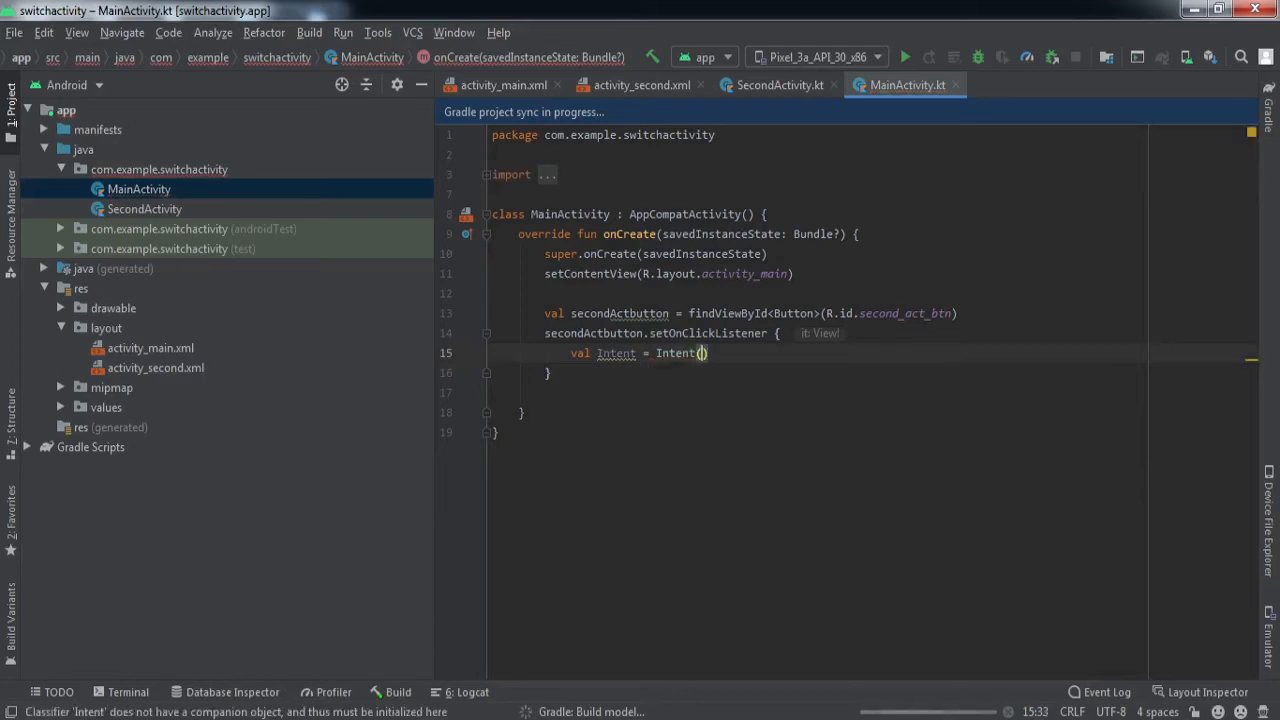
pyautogui.write('this')
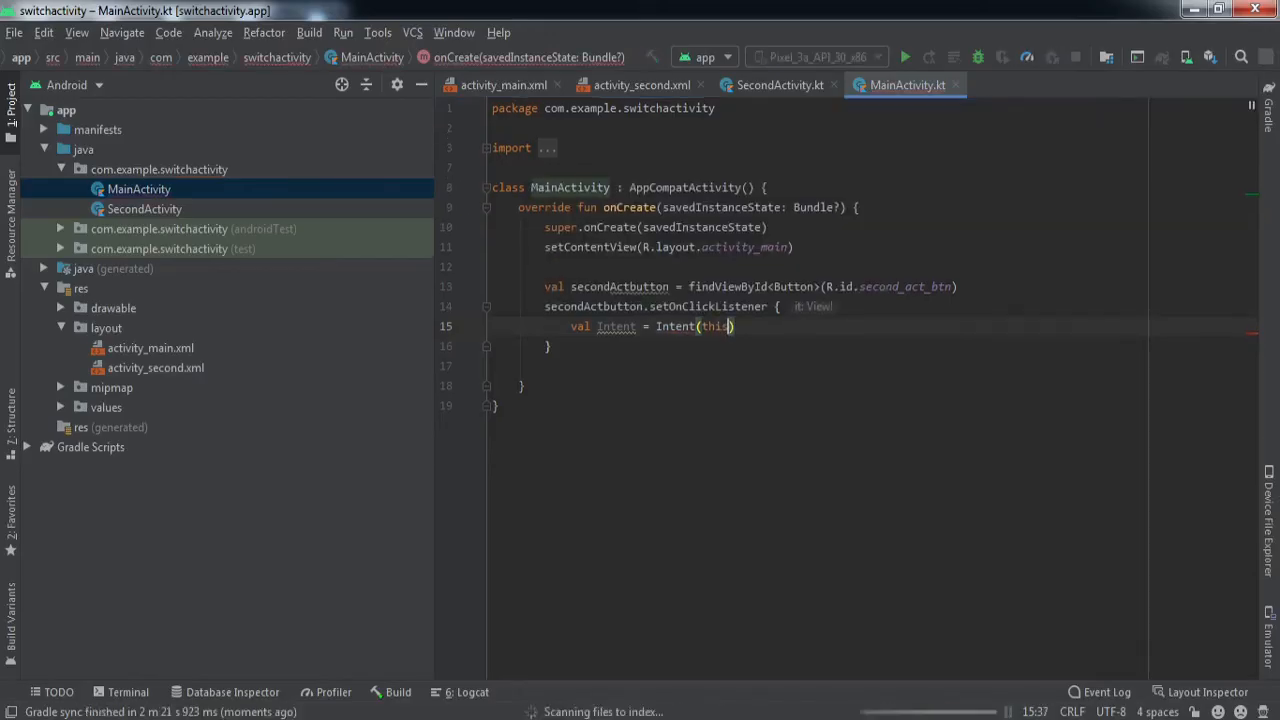
pyautogui.write(',')
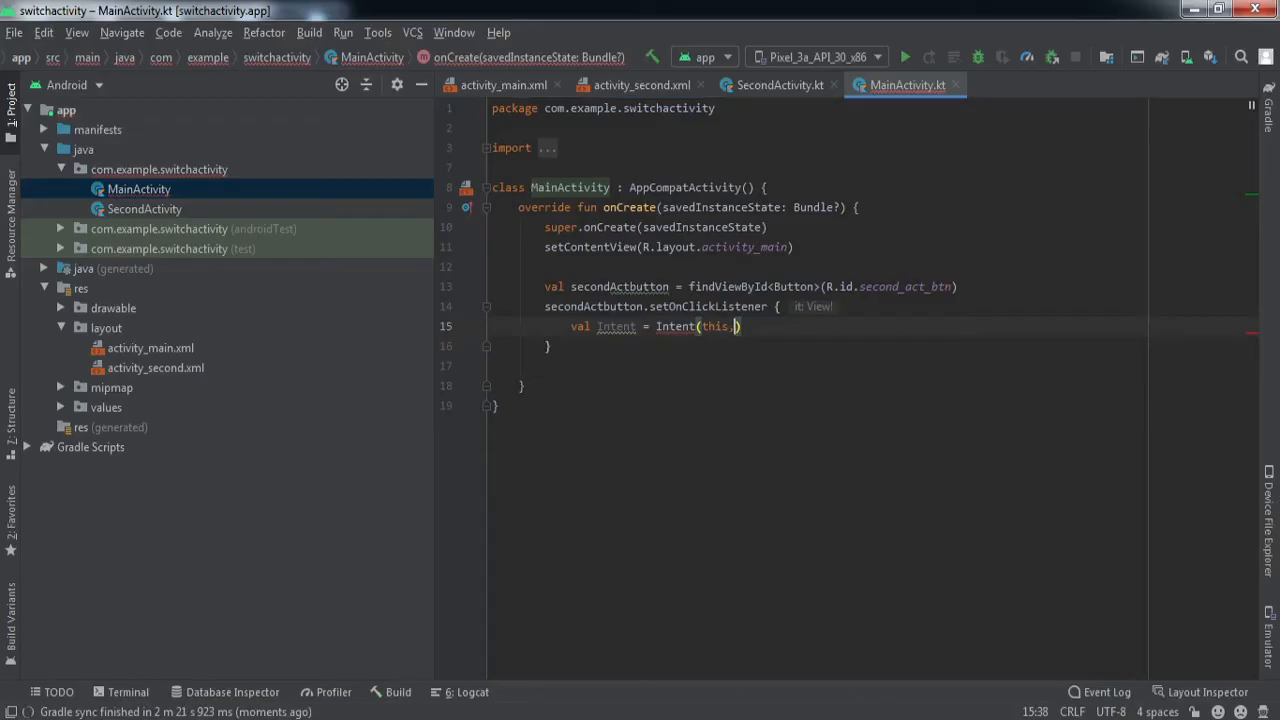
pyautogui.write('seco')
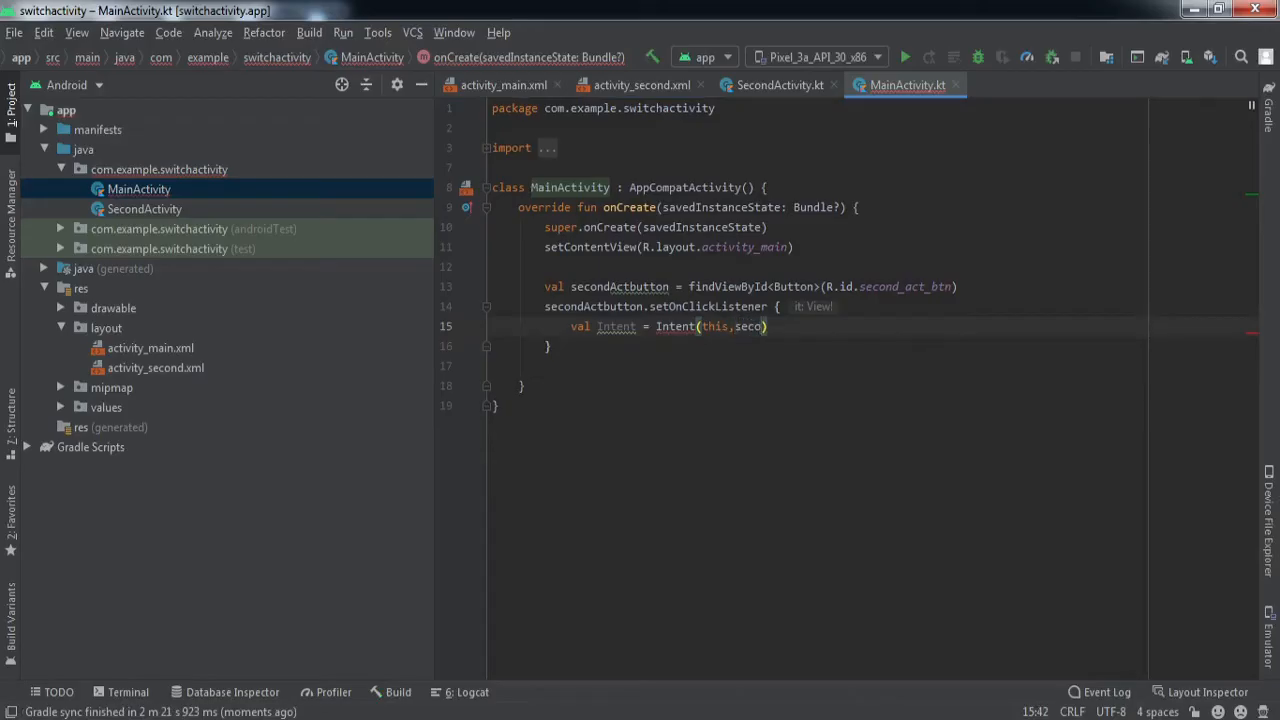
pyautogui.write('Se')
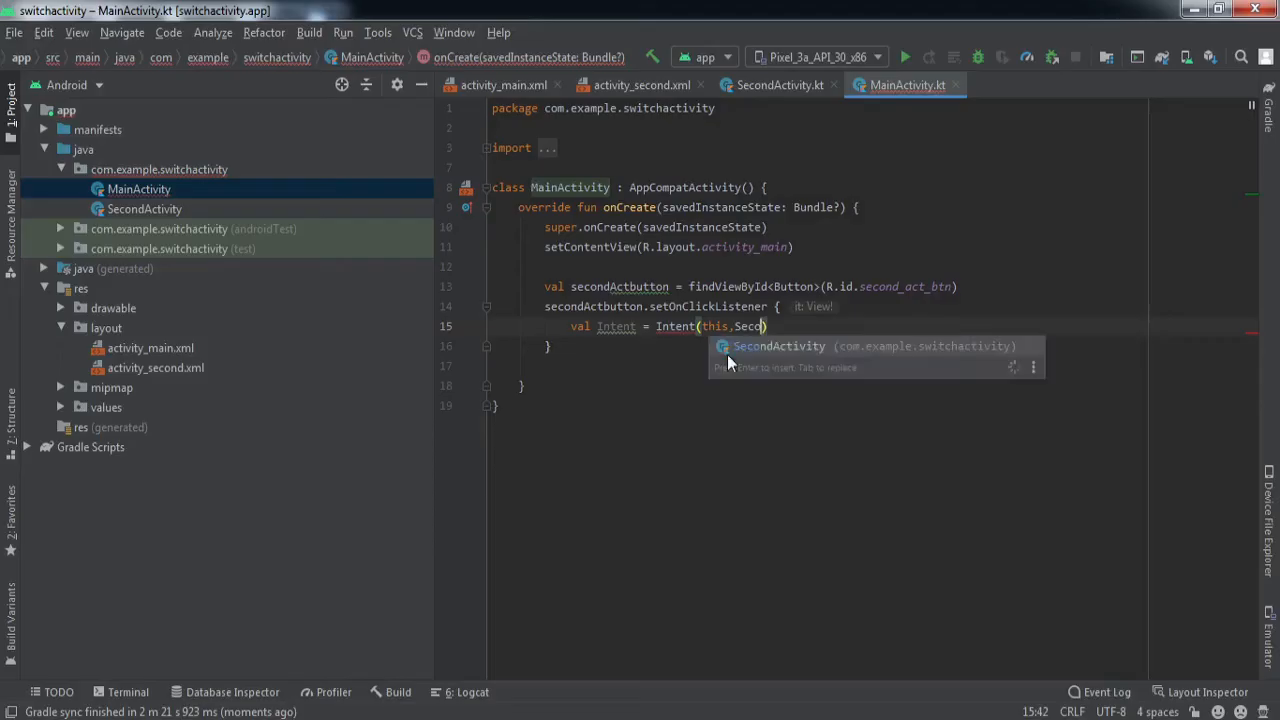
pyautogui.press('Enter')
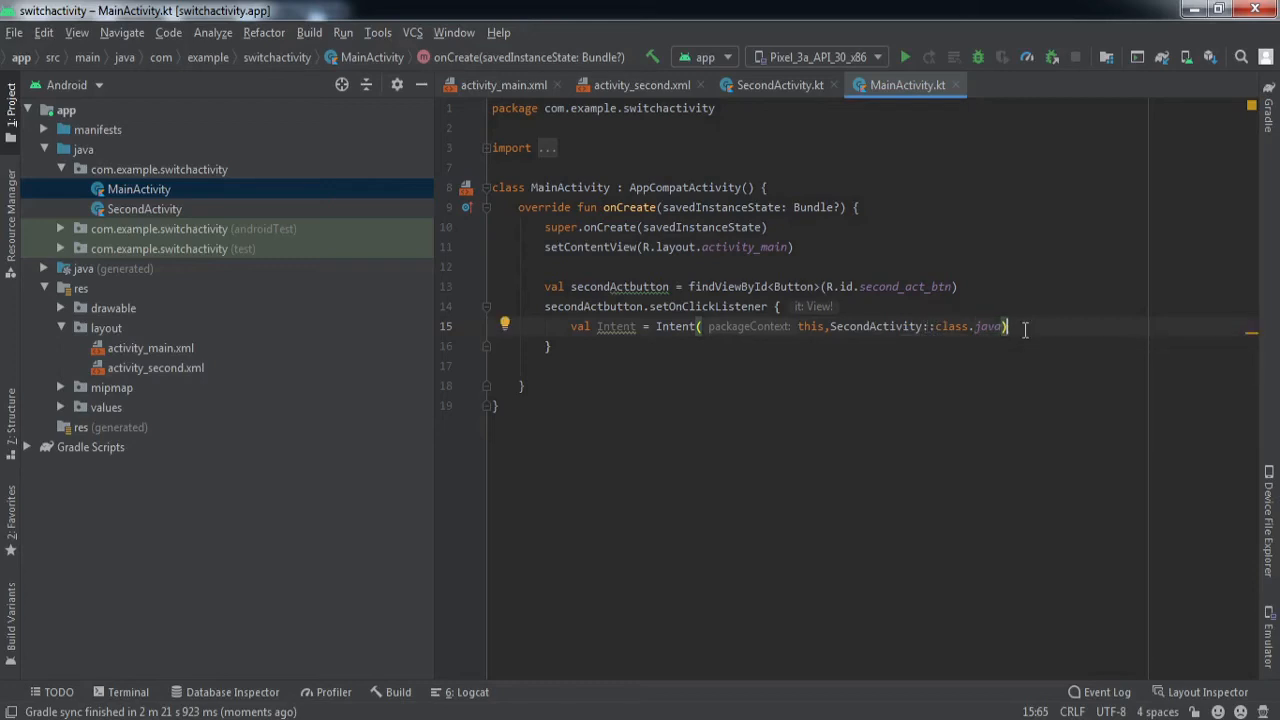
# Call startActivity(Intent) to launch SecondActivity.
pyautogui.write('s')
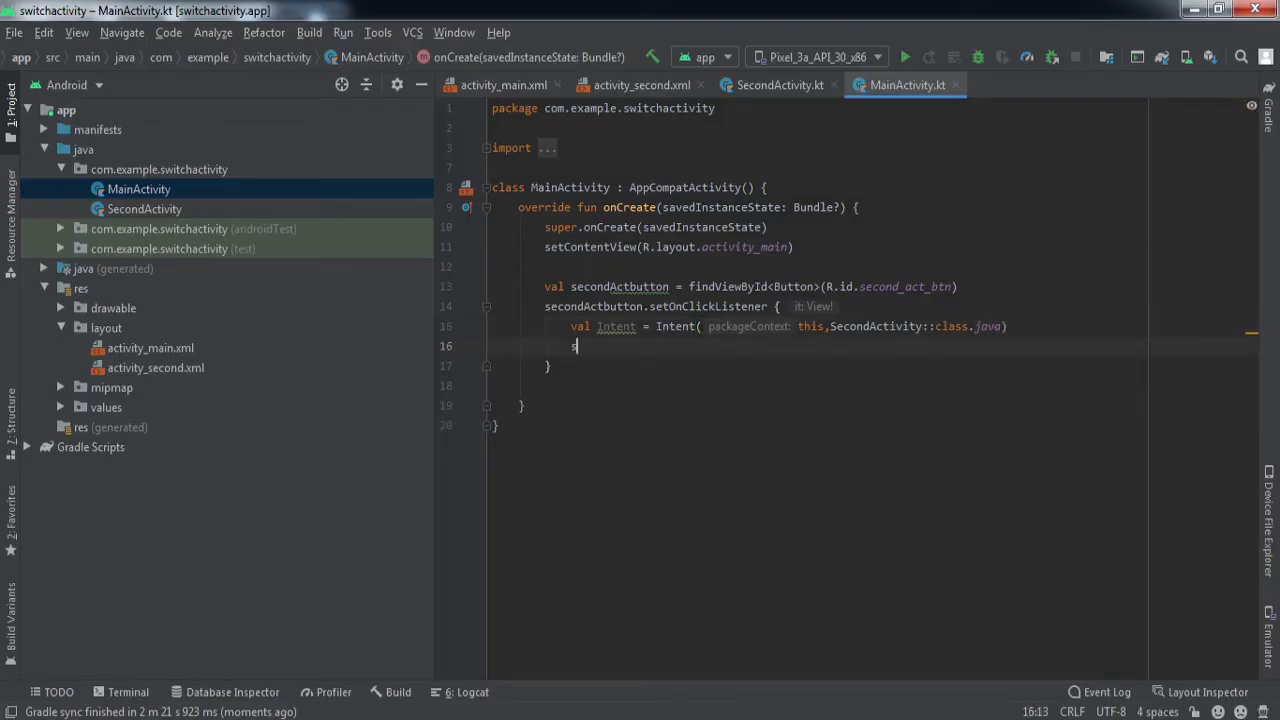
pyautogui.write('tartActivity()')
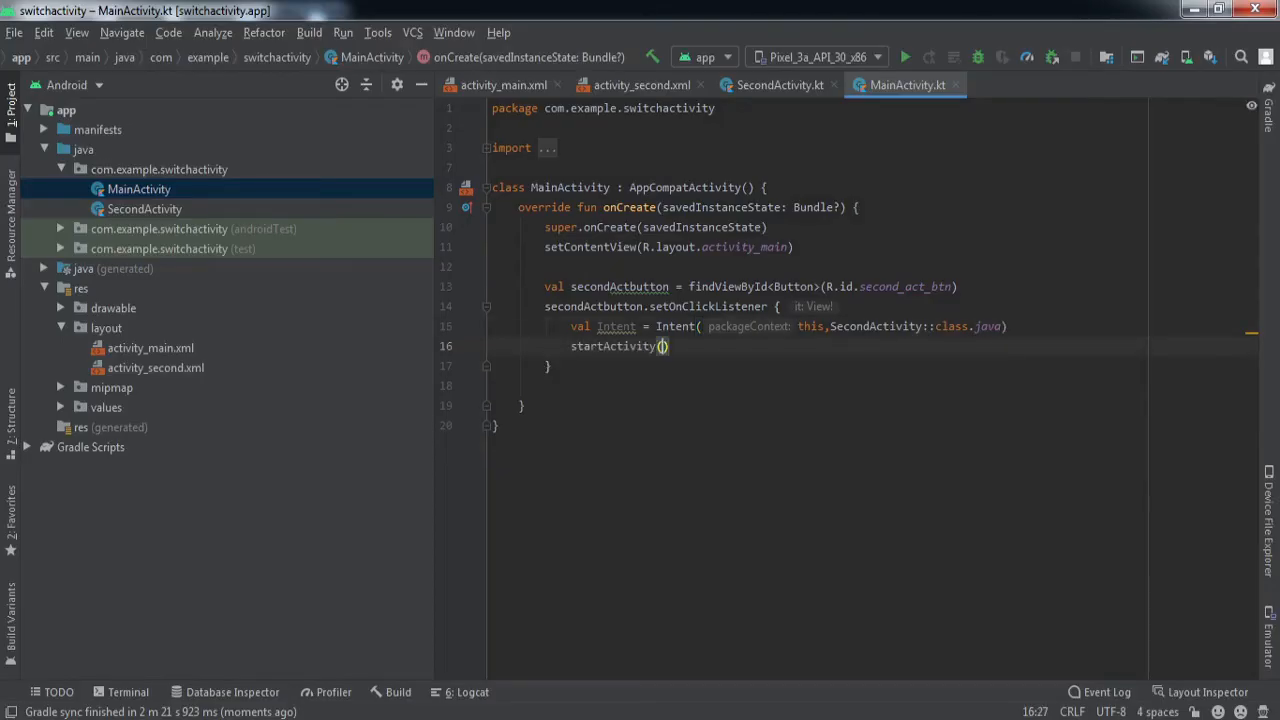
pyautogui.write('Intent')
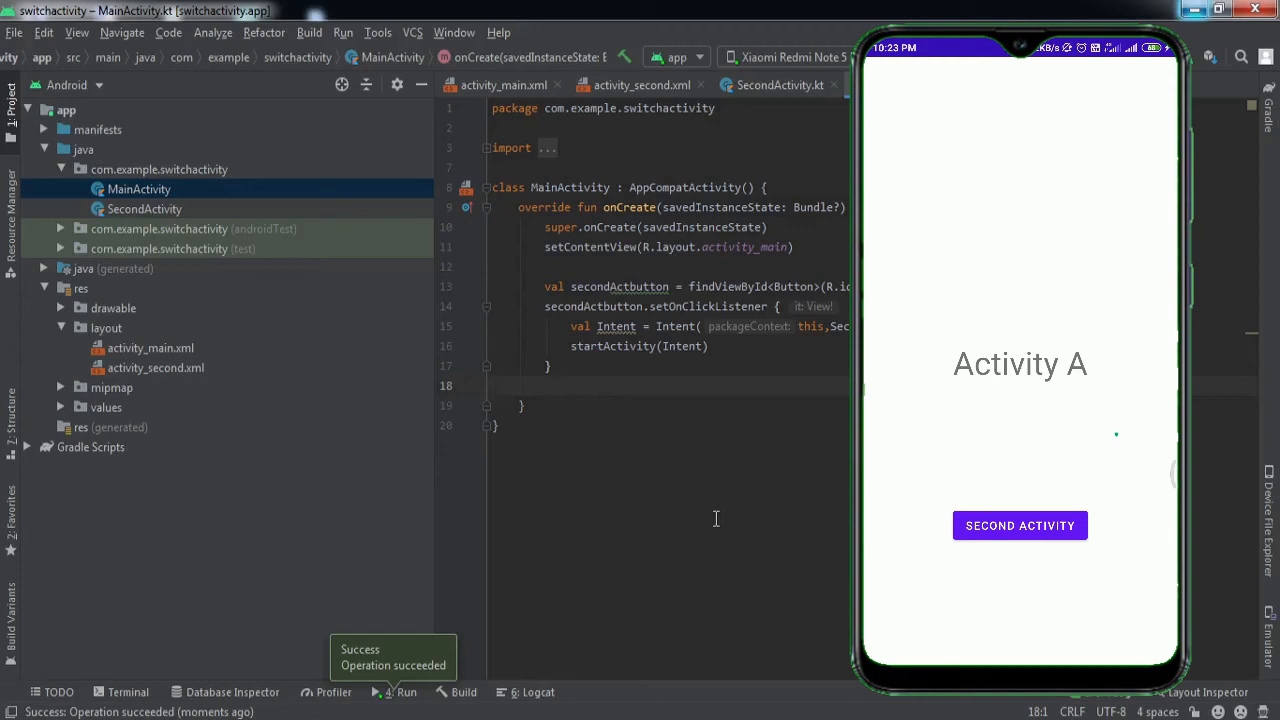
# Tap the Second Activity button on the phone to open Activity B.
pyautogui.click(1019, 525)
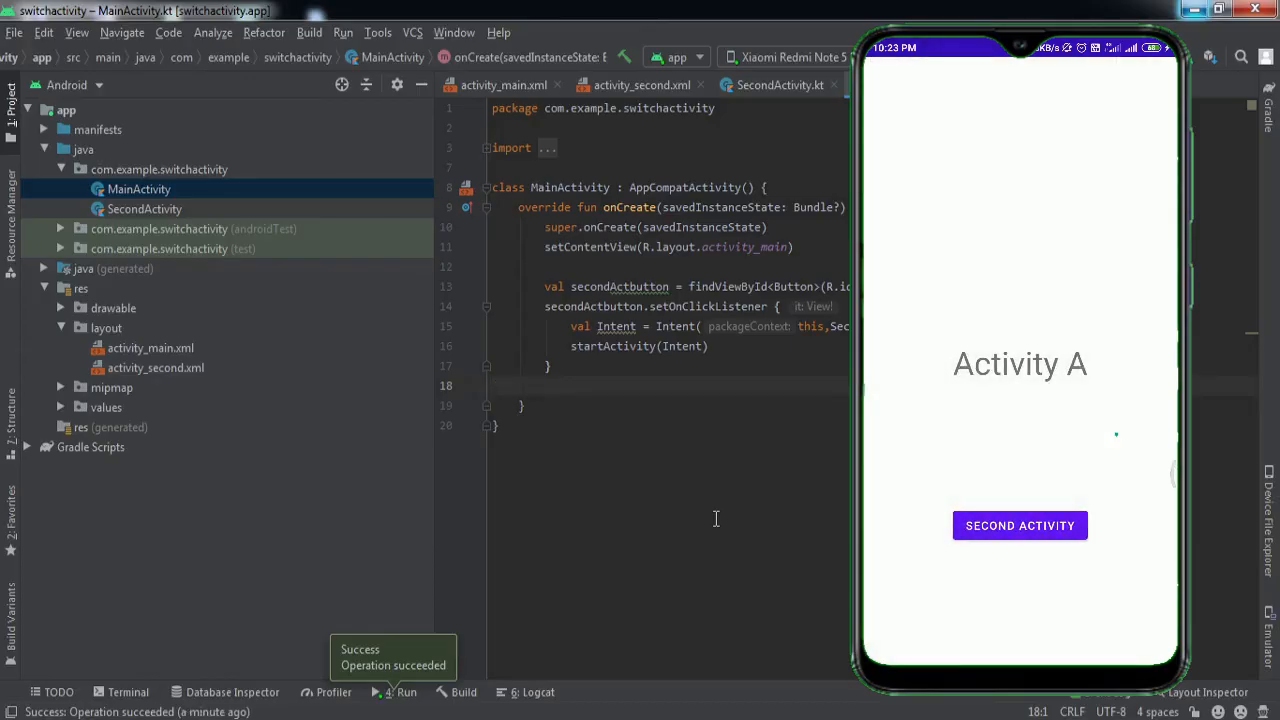
pyautogui.click(1019, 525)
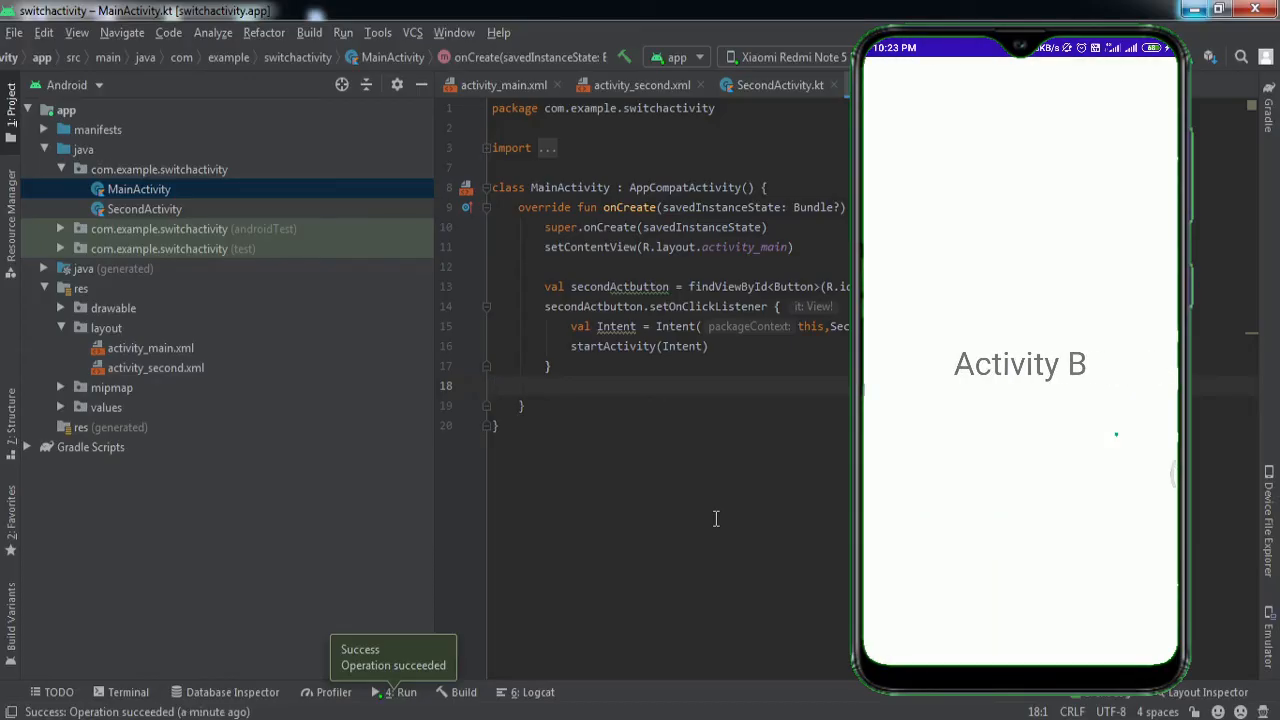